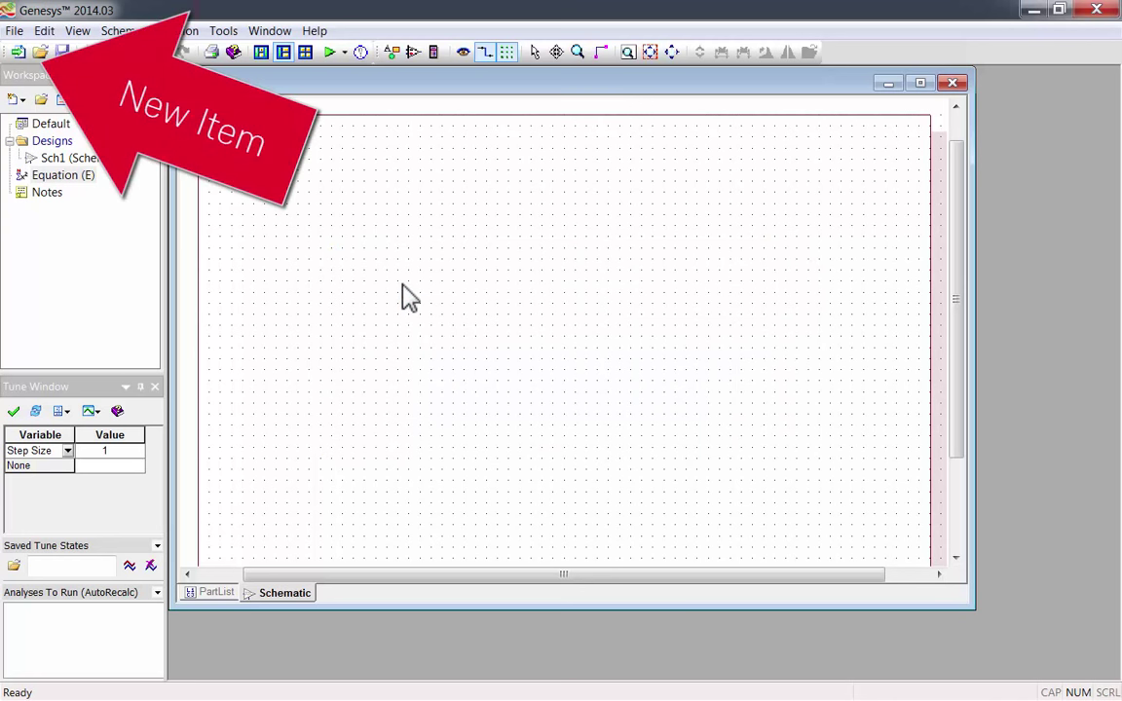
# Begin synthesizing a new oscillator design from the New Item choices
pyautogui.click(17, 50)
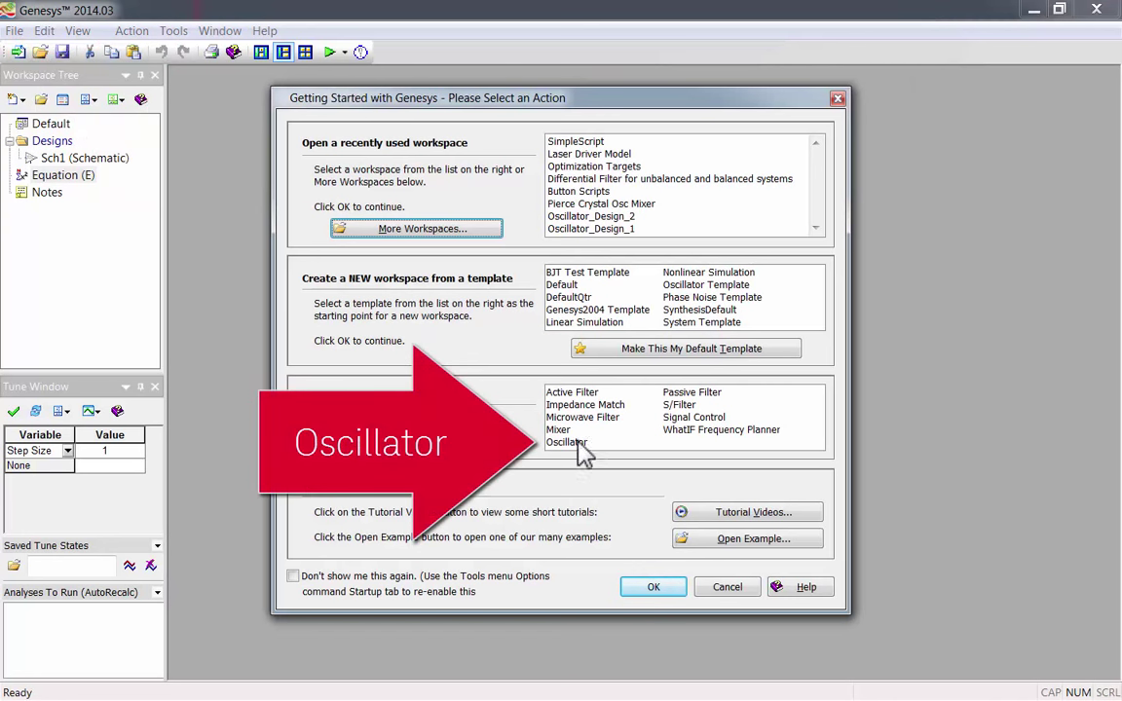
pyautogui.click(567, 442)
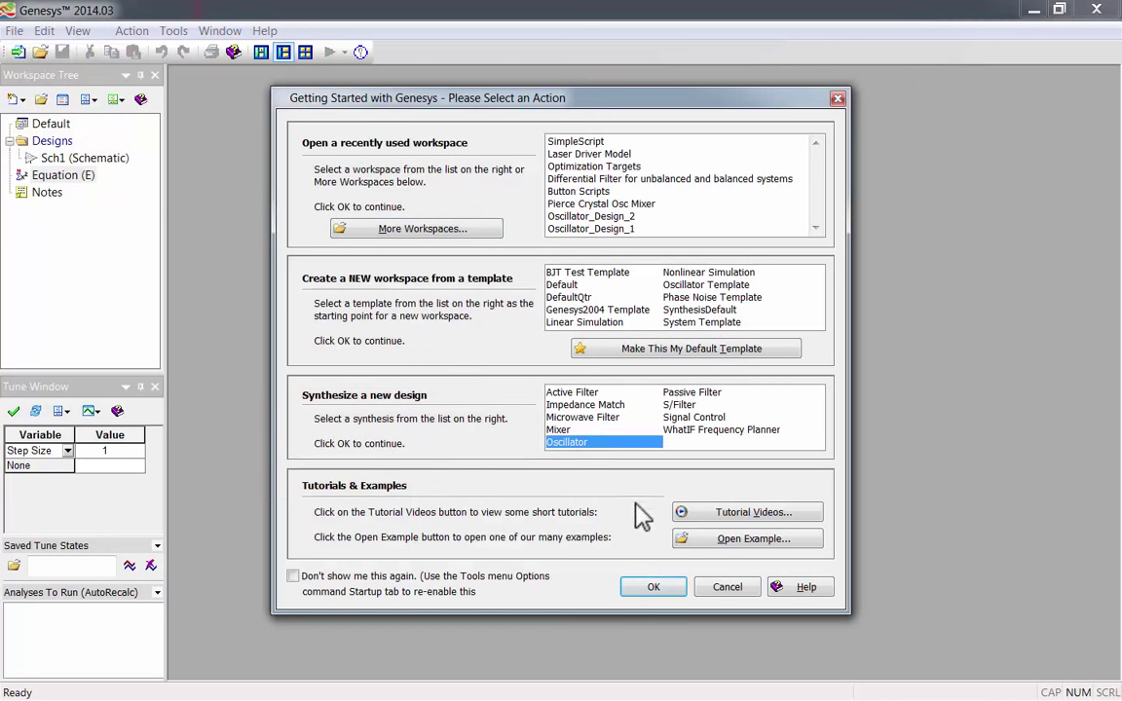
pyautogui.click(653, 587)
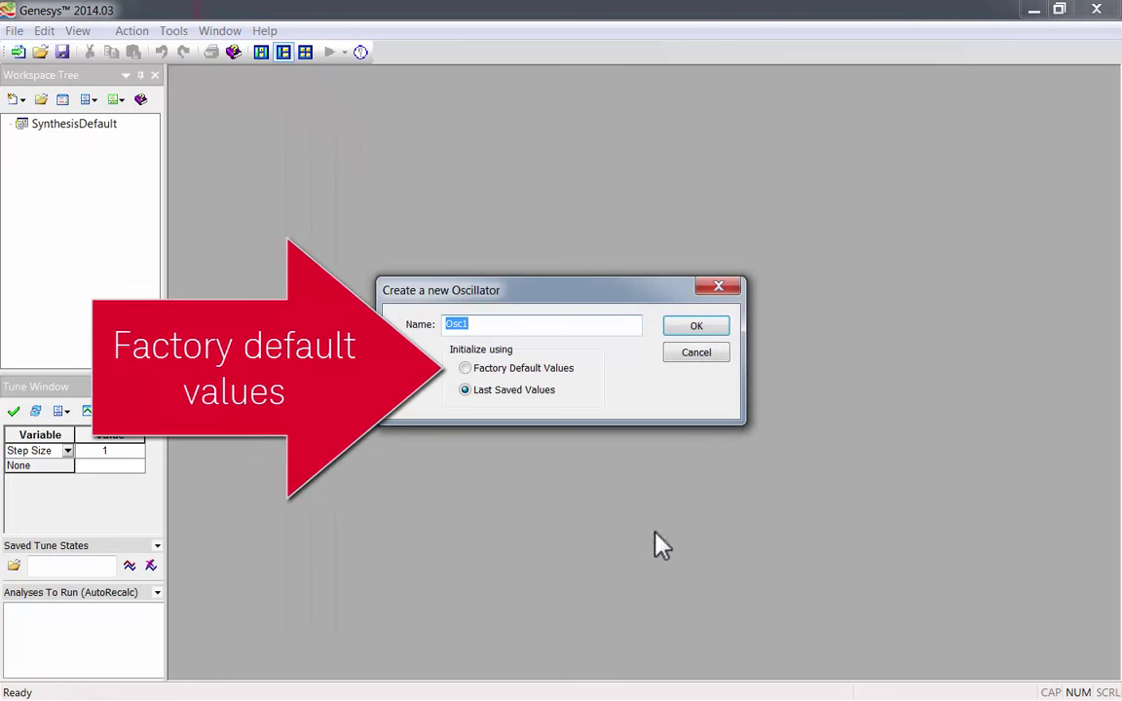
# Initialize oscillator Osc1 with factory default values and confirm its creation
pyautogui.click(463, 368)
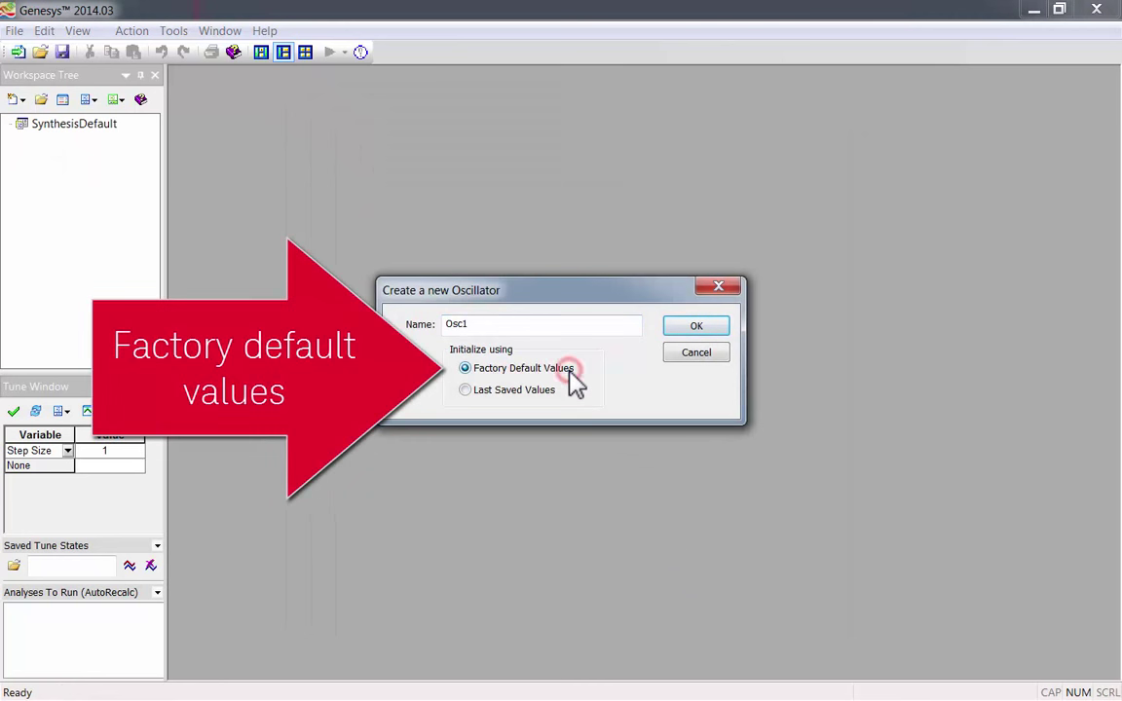
pyautogui.click(695, 325)
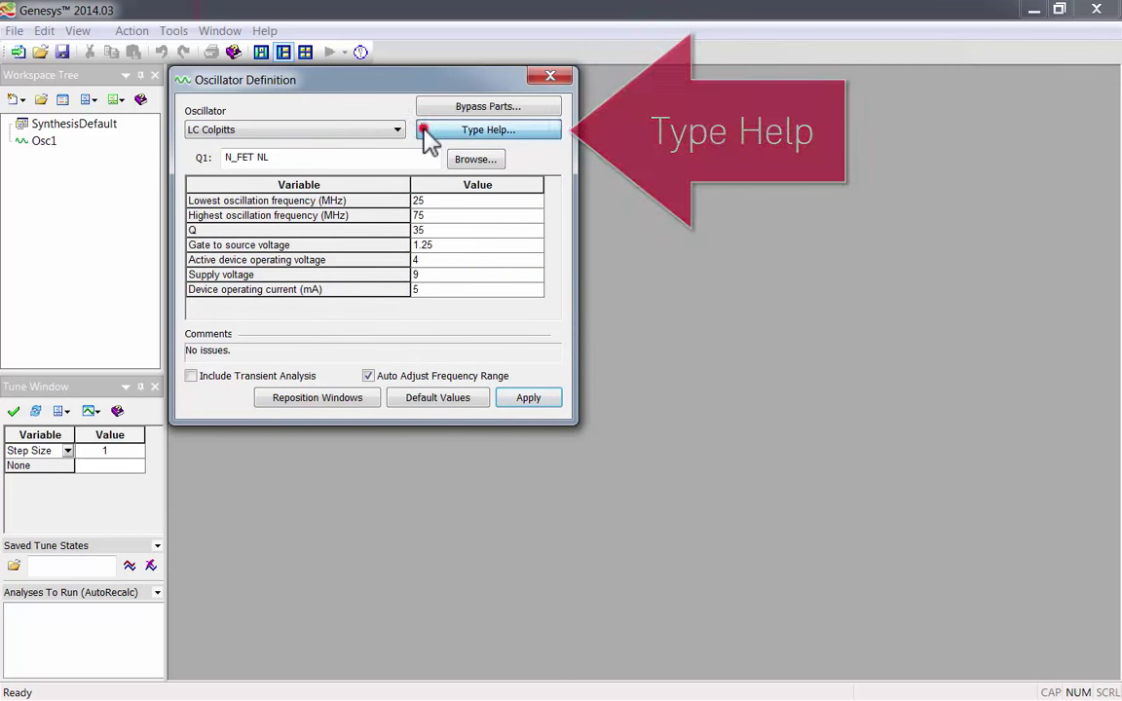
# Bring up the Oscillator Types help table comparing frequency, stability, tuning and noise
pyautogui.click(487, 129)
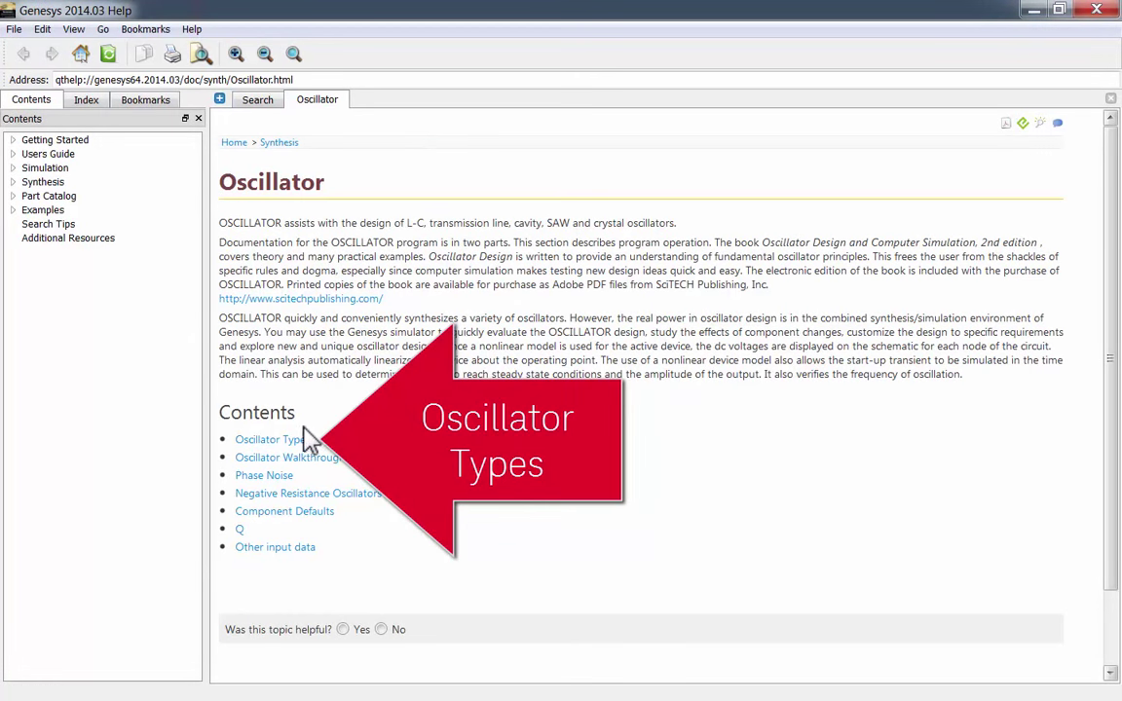
pyautogui.click(269, 440)
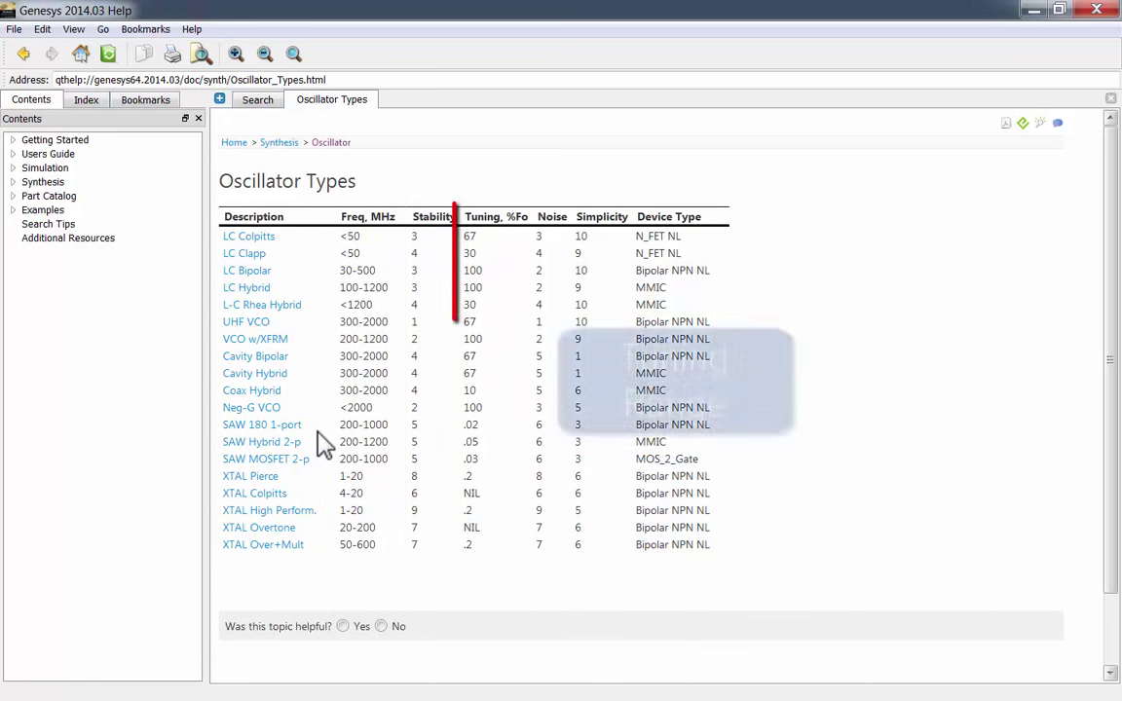
pyautogui.click(494, 216)
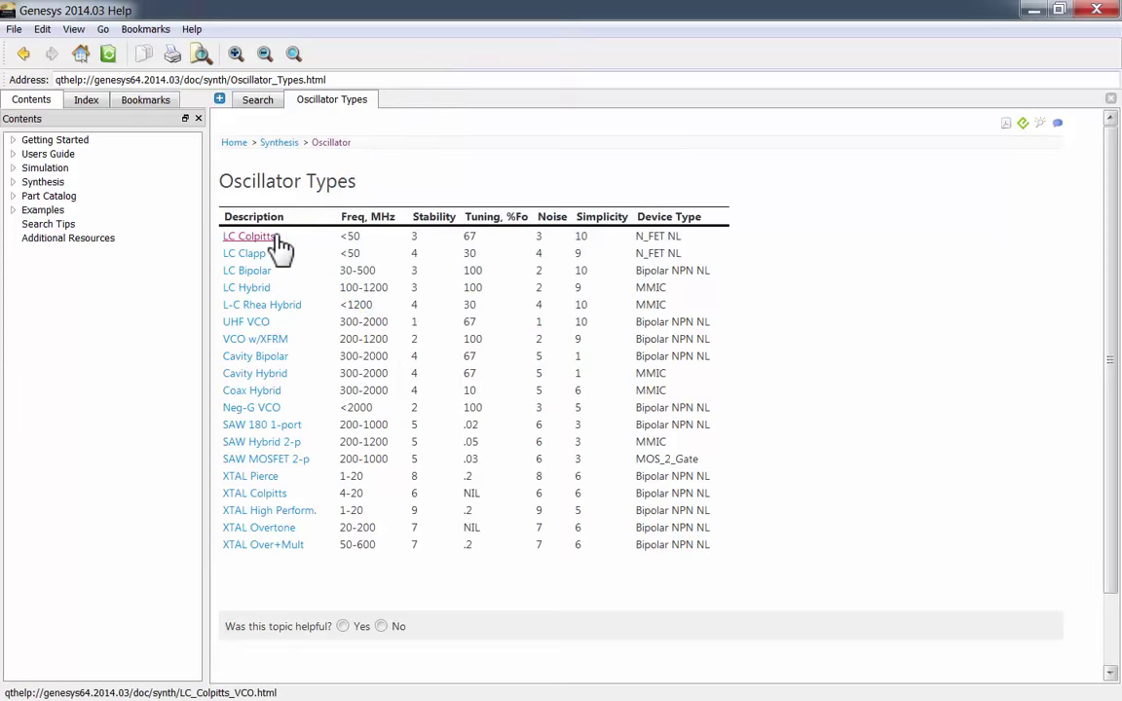
# View the L-C Colpitts VCO help page with its schematic and parameter descriptions
pyautogui.click(250, 235)
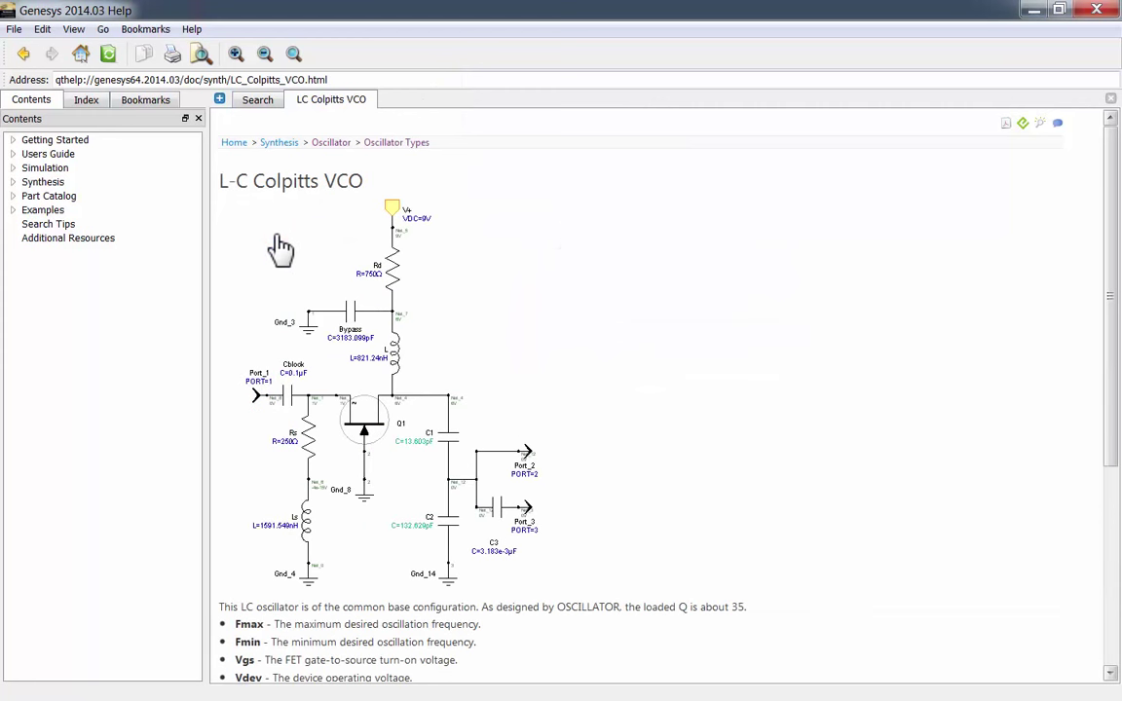
pyautogui.scroll(-3)
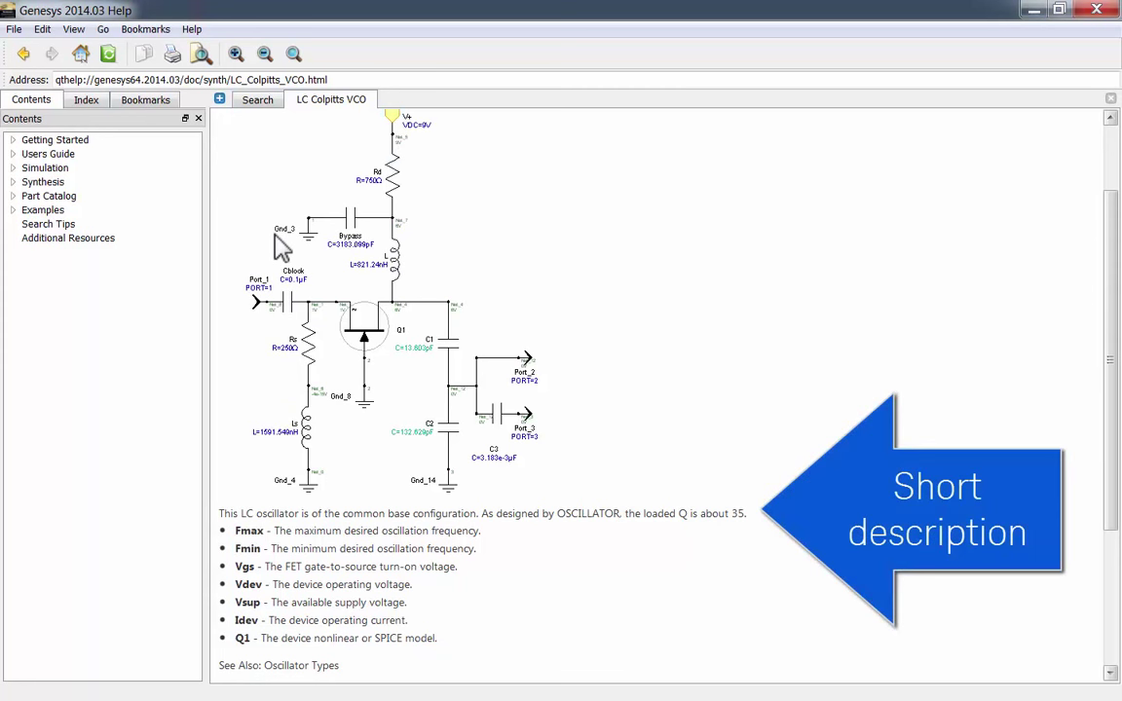
pyautogui.scroll(-3)
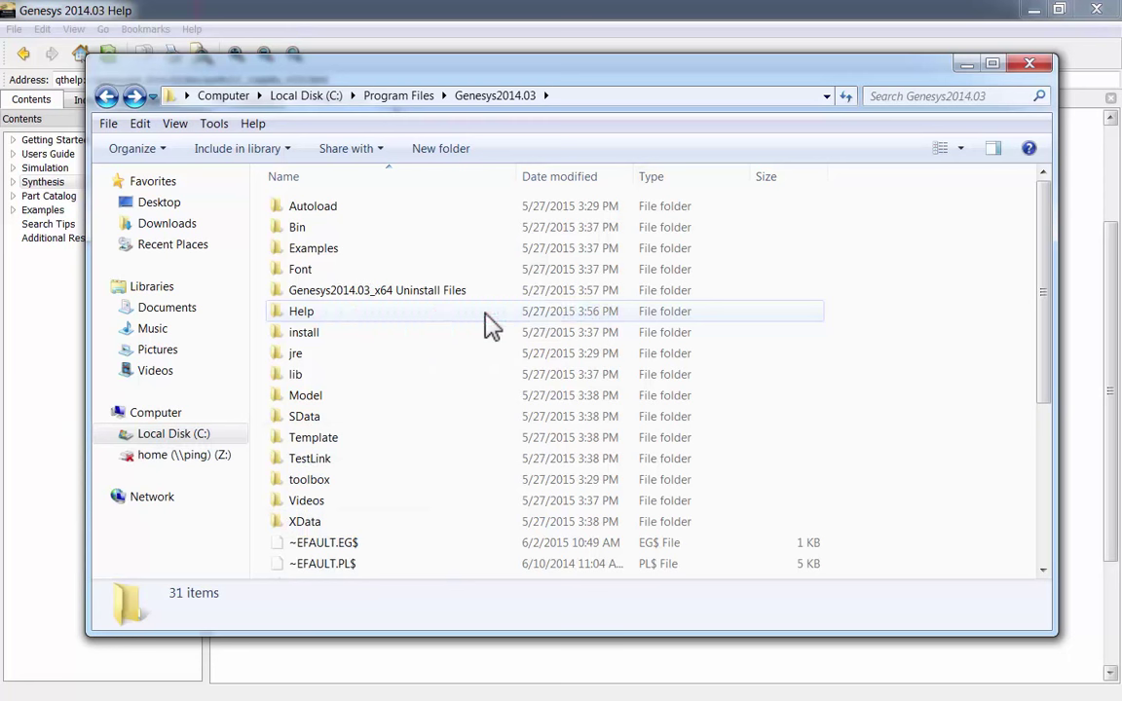
# Open OscBook.pdf from the Help folder of the Genesys2014.03 installation
pyautogui.doubleClick(299, 312)
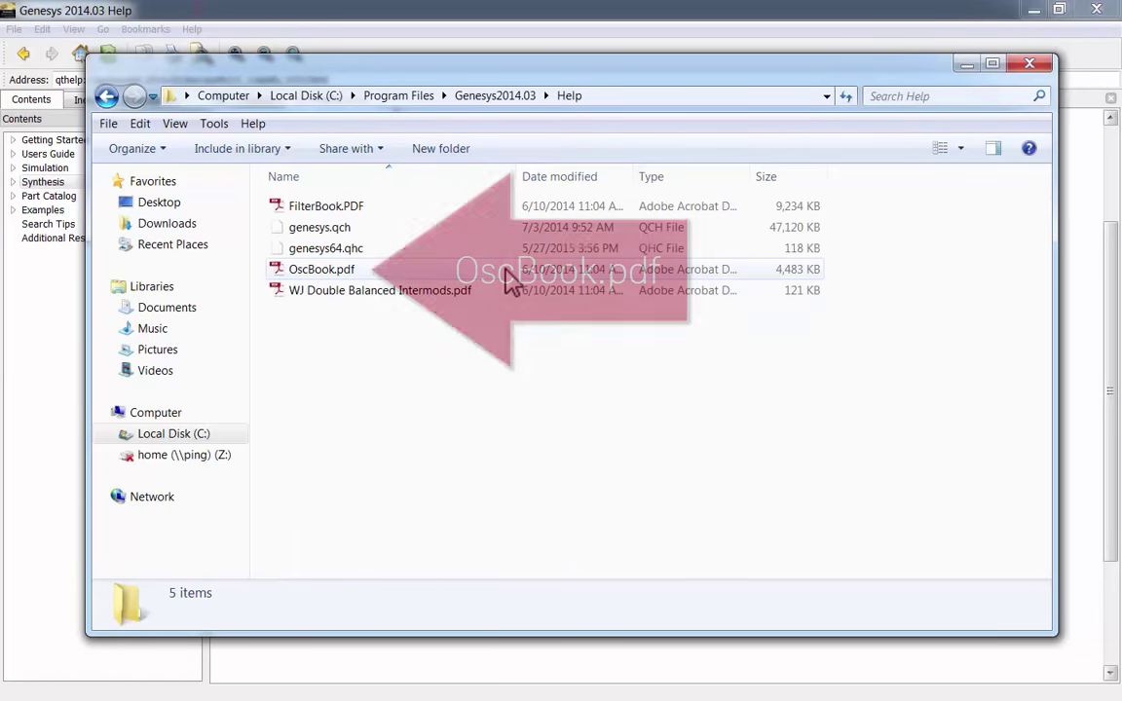
pyautogui.doubleClick(321, 269)
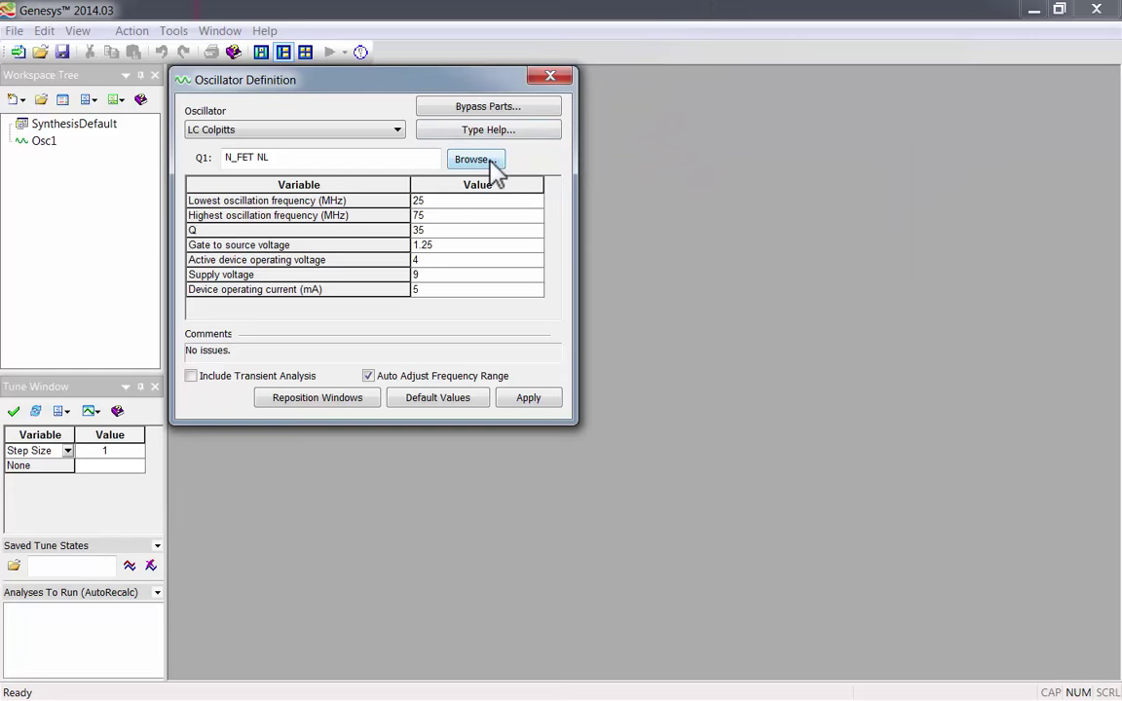
pyautogui.click(475, 160)
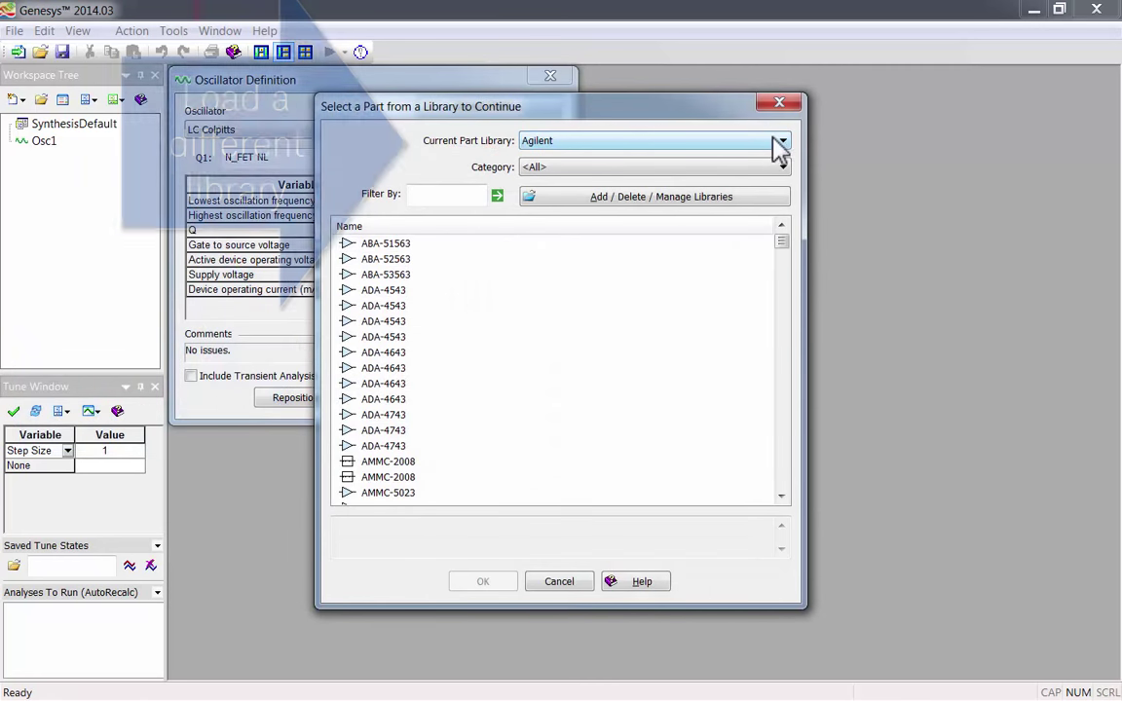
pyautogui.click(781, 140)
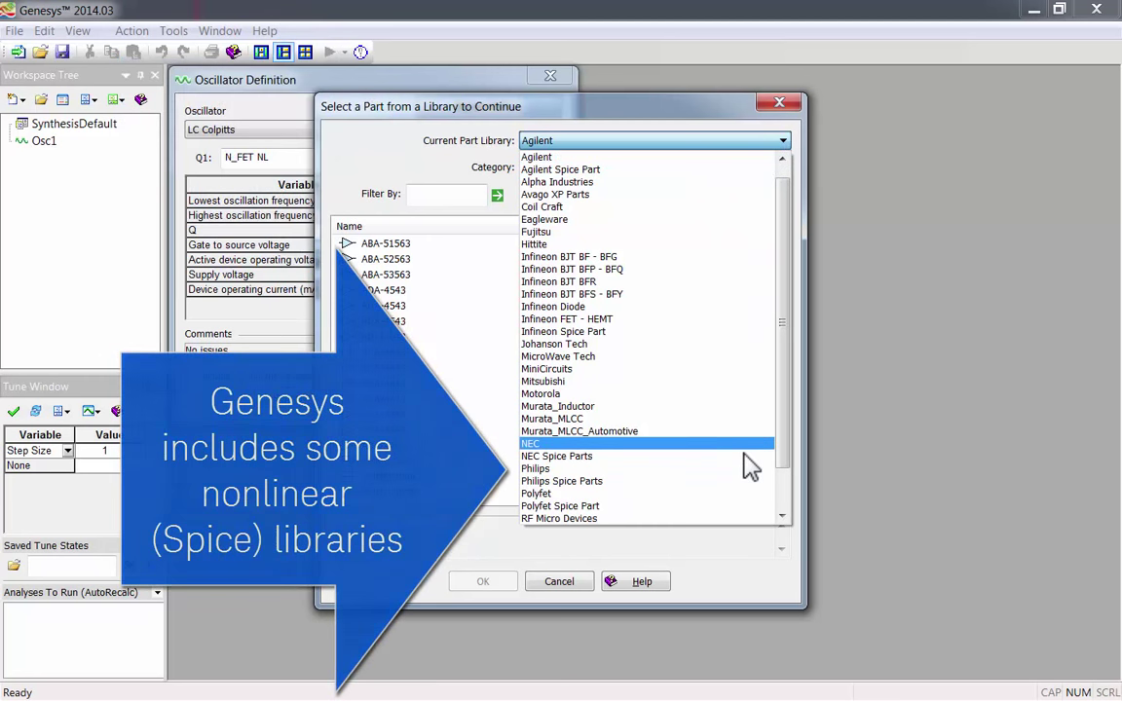
pyautogui.click(557, 455)
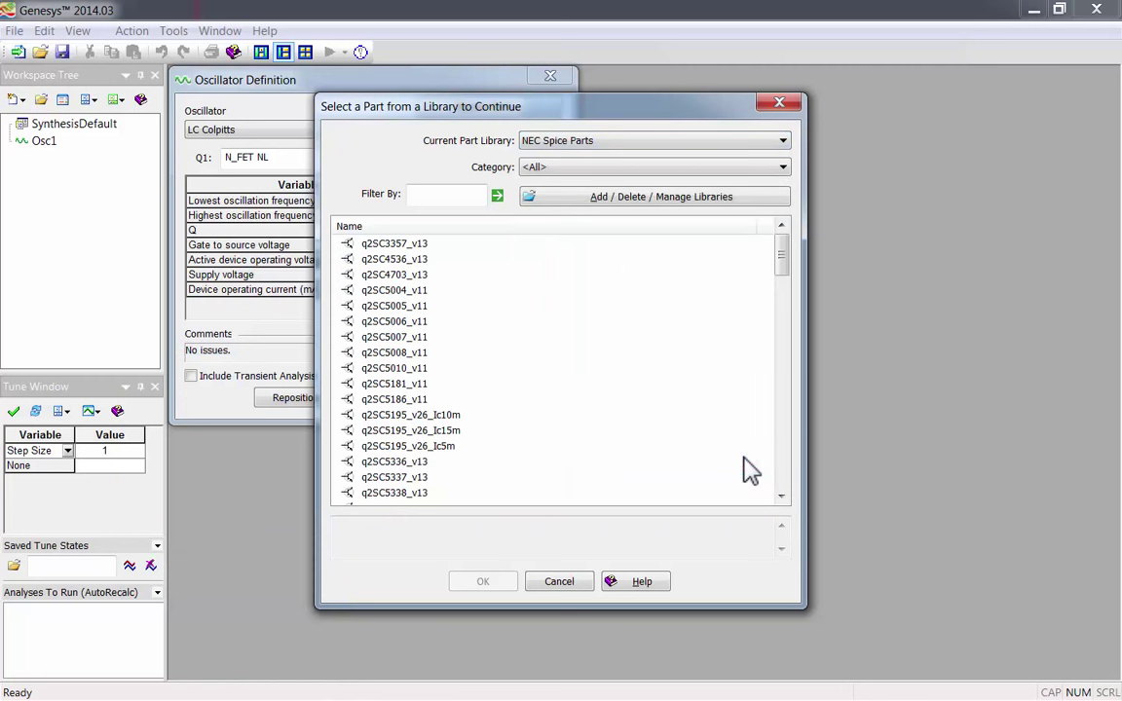
pyautogui.click(393, 290)
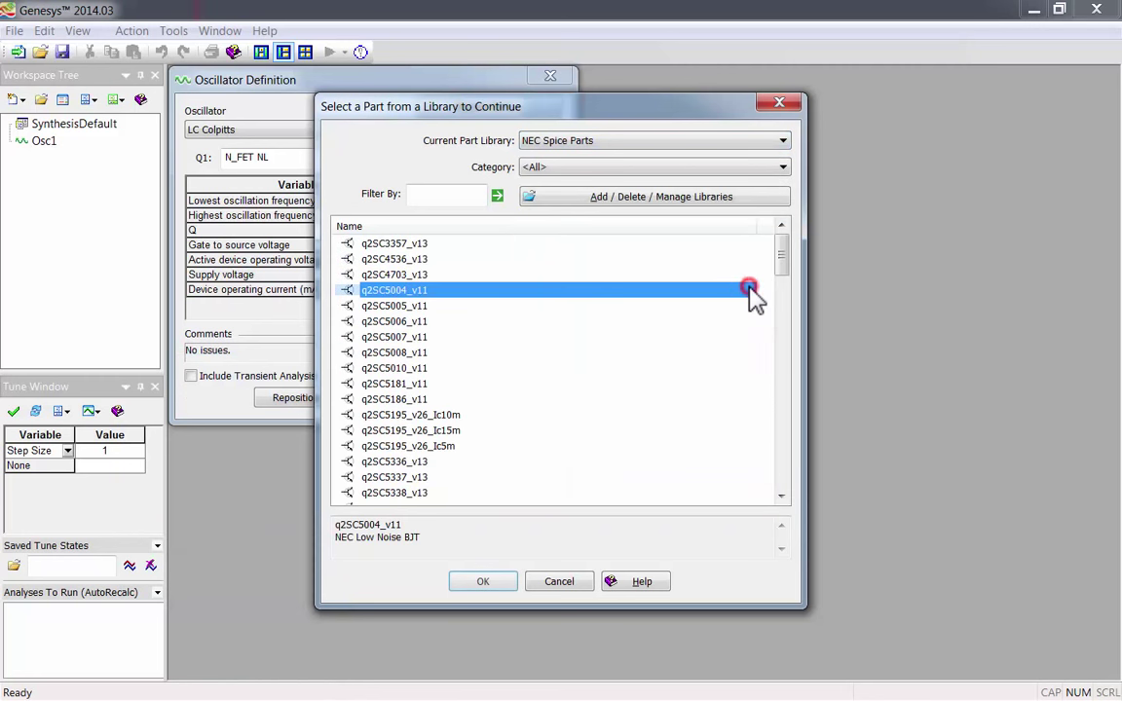
pyautogui.moveTo(782, 283); pyautogui.dragTo(783, 315)
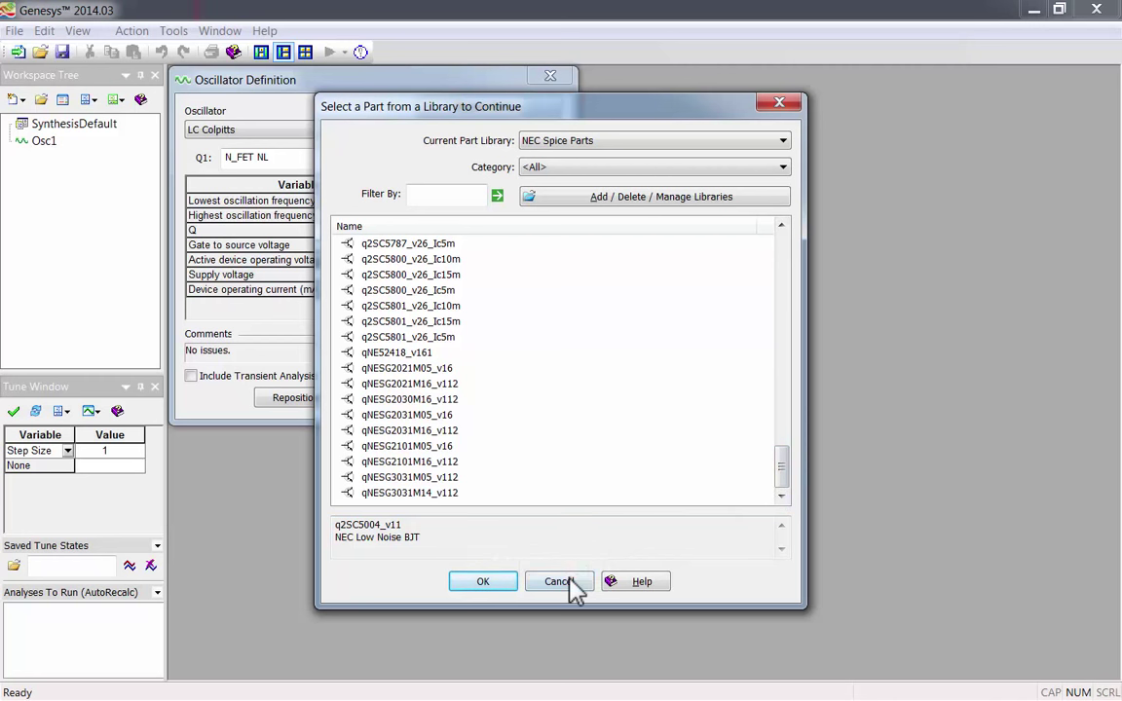
pyautogui.click(557, 581)
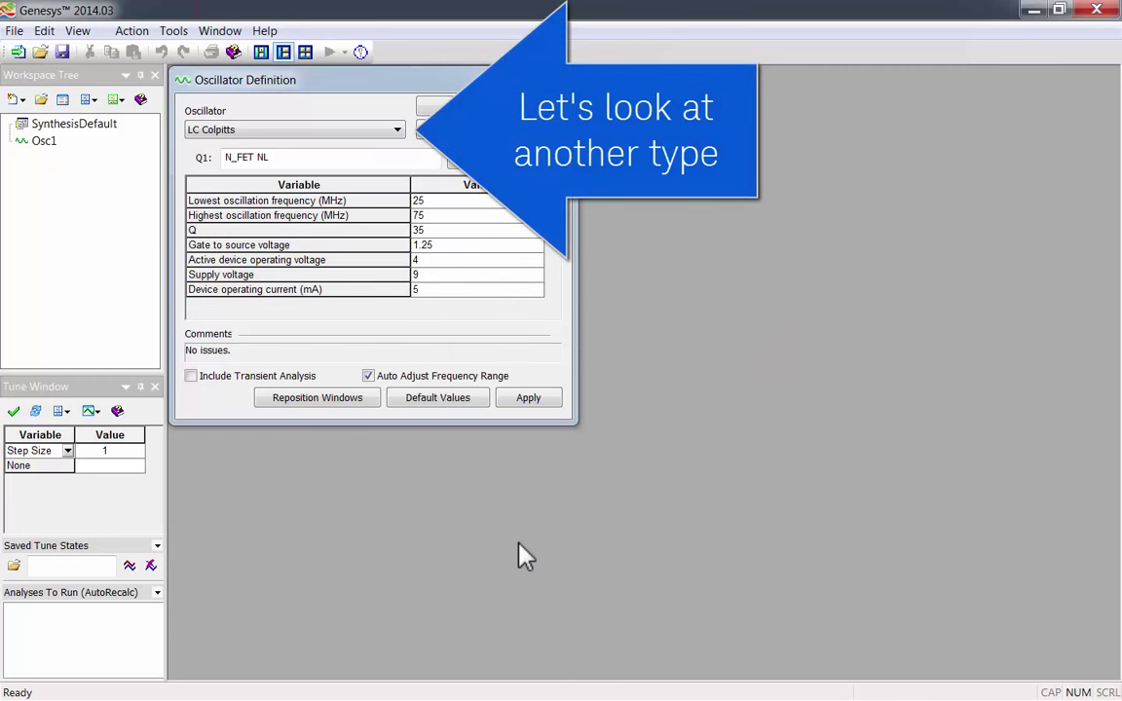
pyautogui.click(395, 129)
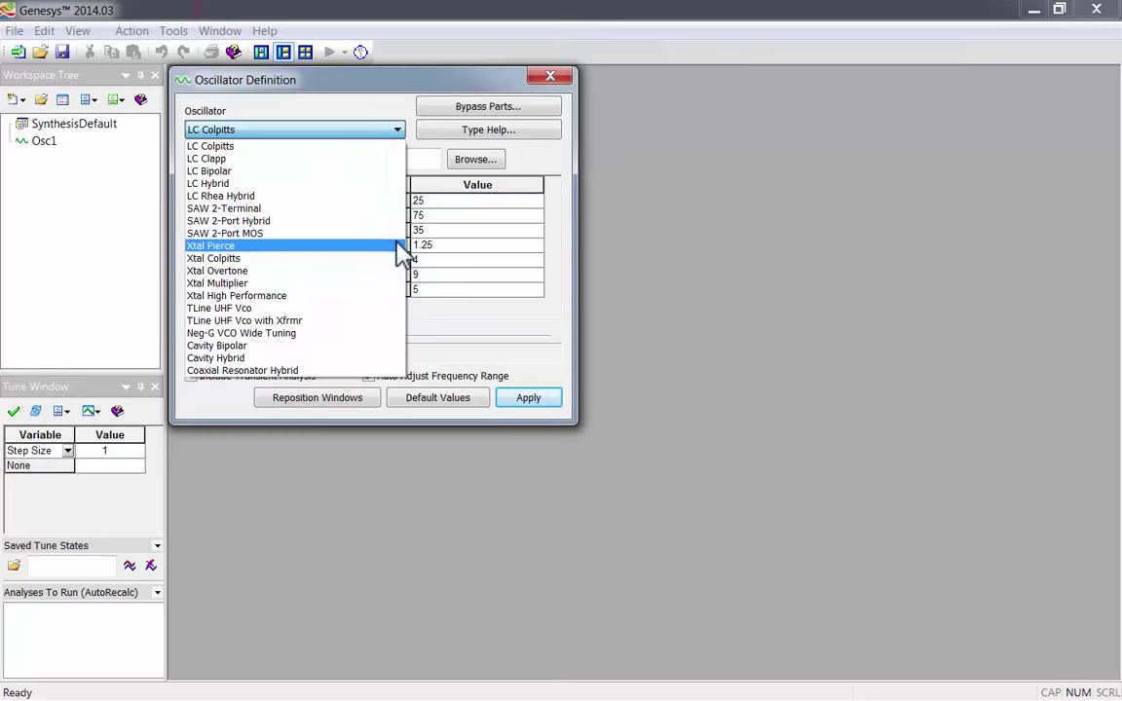
pyautogui.click(210, 246)
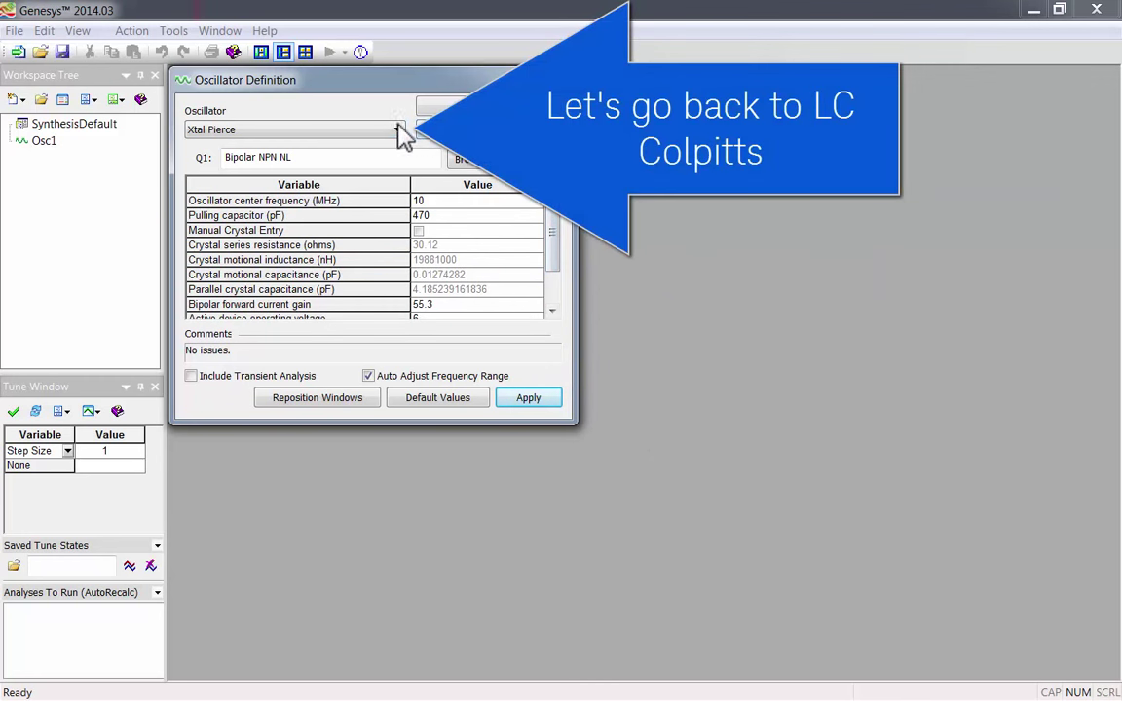
pyautogui.click(397, 129)
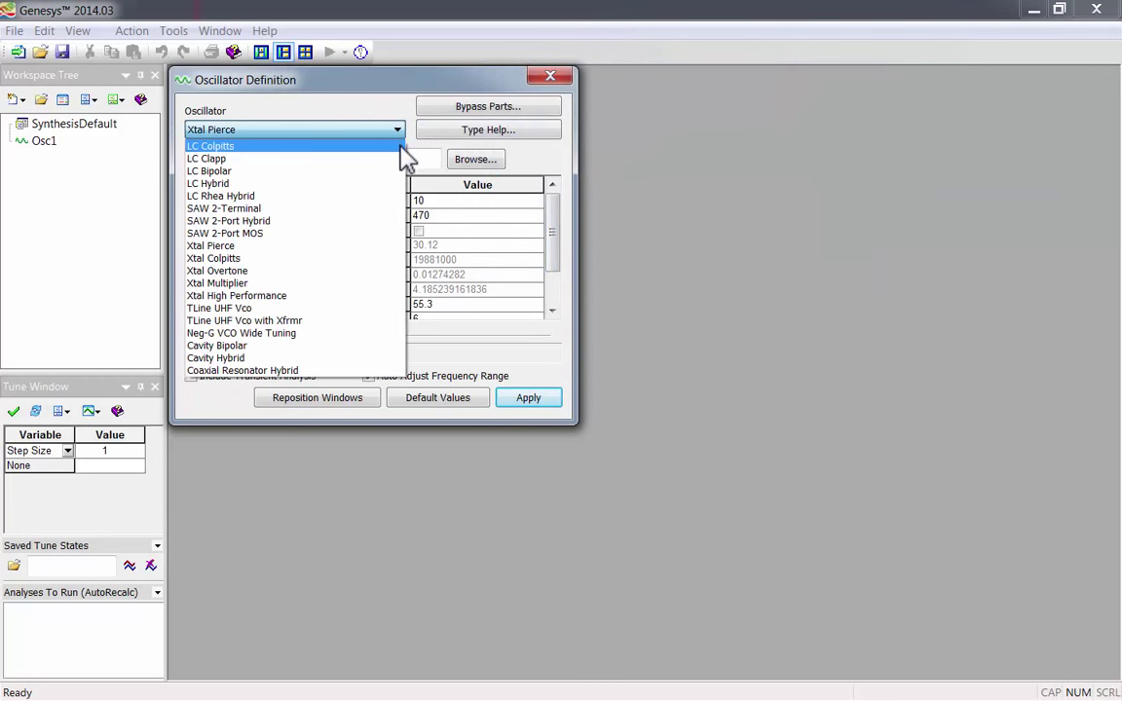
pyautogui.click(211, 144)
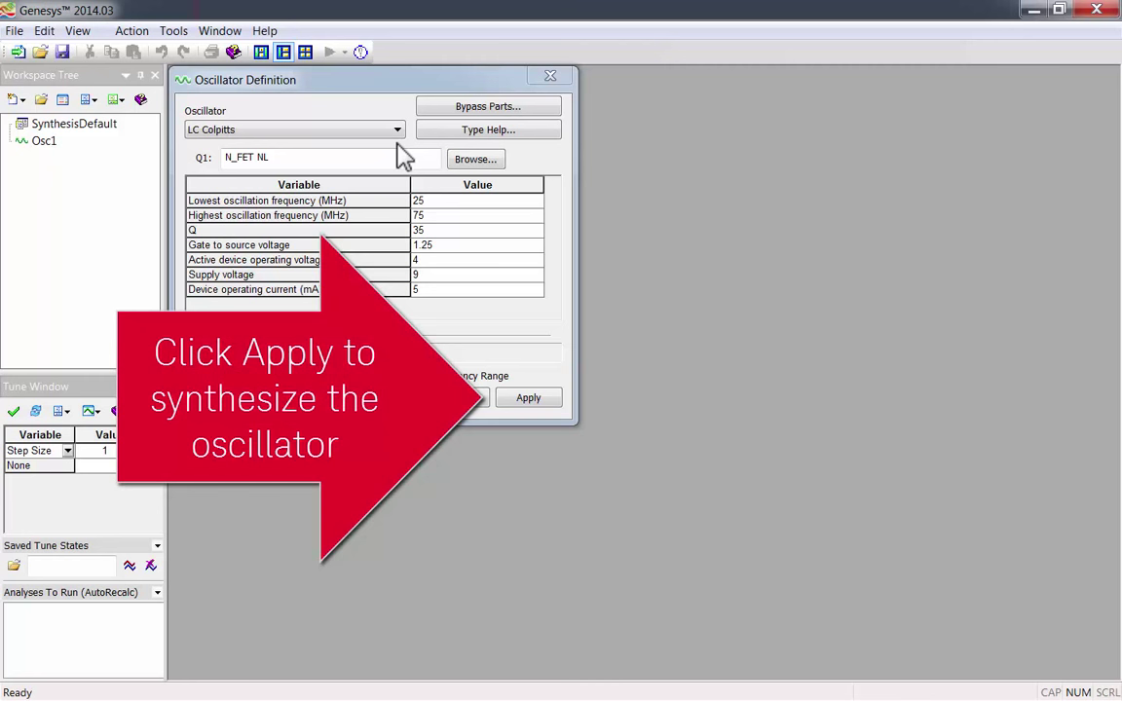
# Apply the definition to synthesize the Colpitts oscillator's gain graph, Smith chart and schematic
pyautogui.click(528, 397)
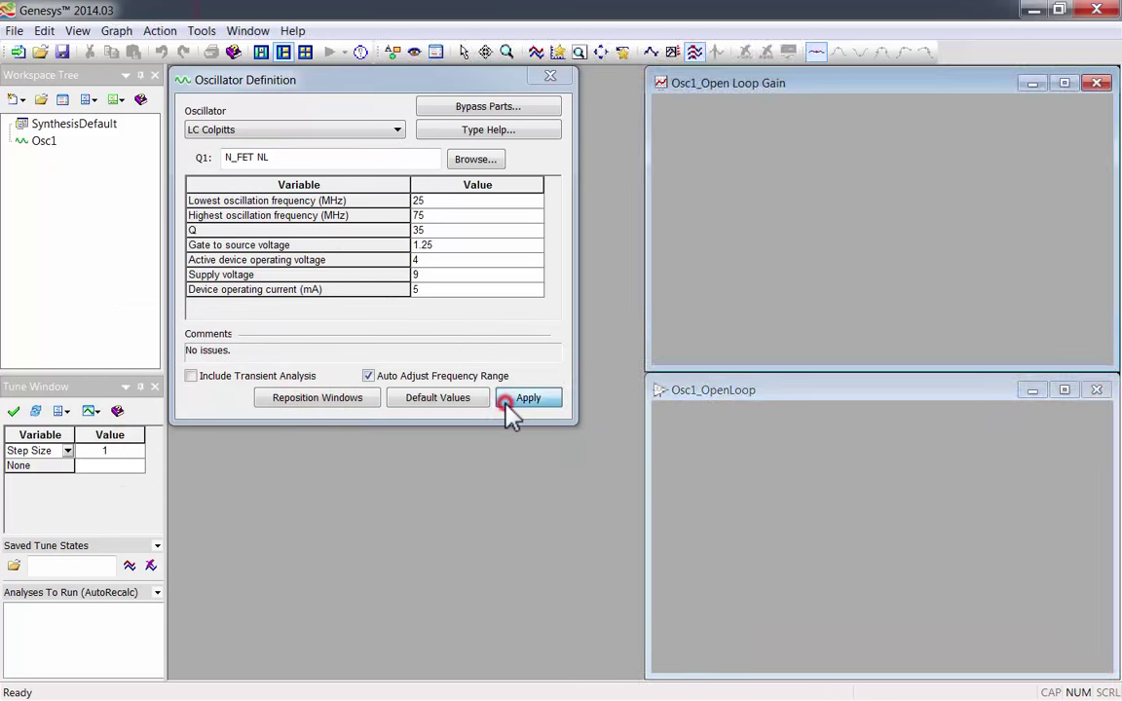
pyautogui.click(527, 398)
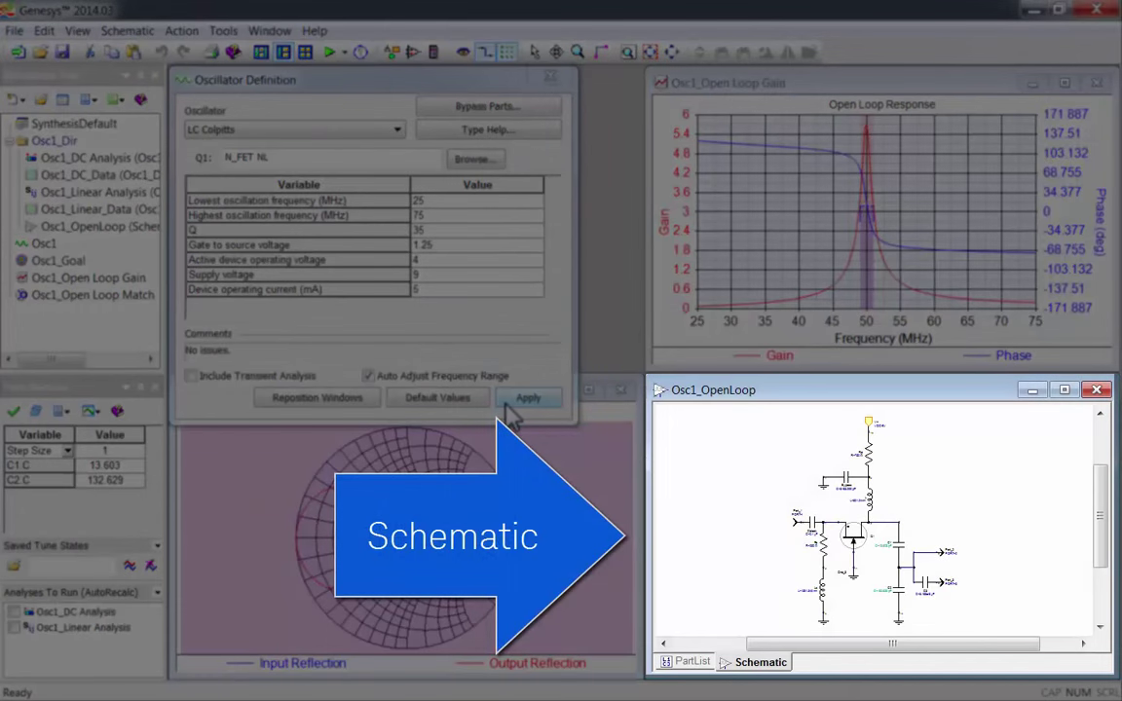
pyautogui.click(528, 397)
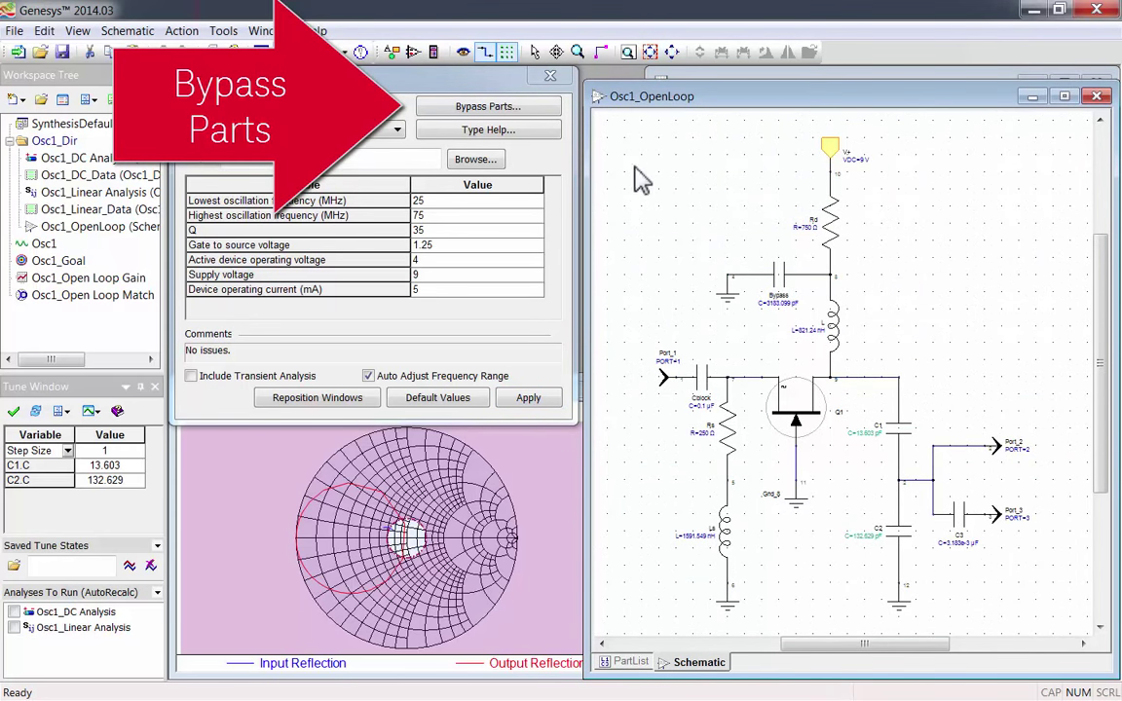
# Review the suggested bypass and choke values, then tile the analysis windows around the definition
pyautogui.click(487, 105)
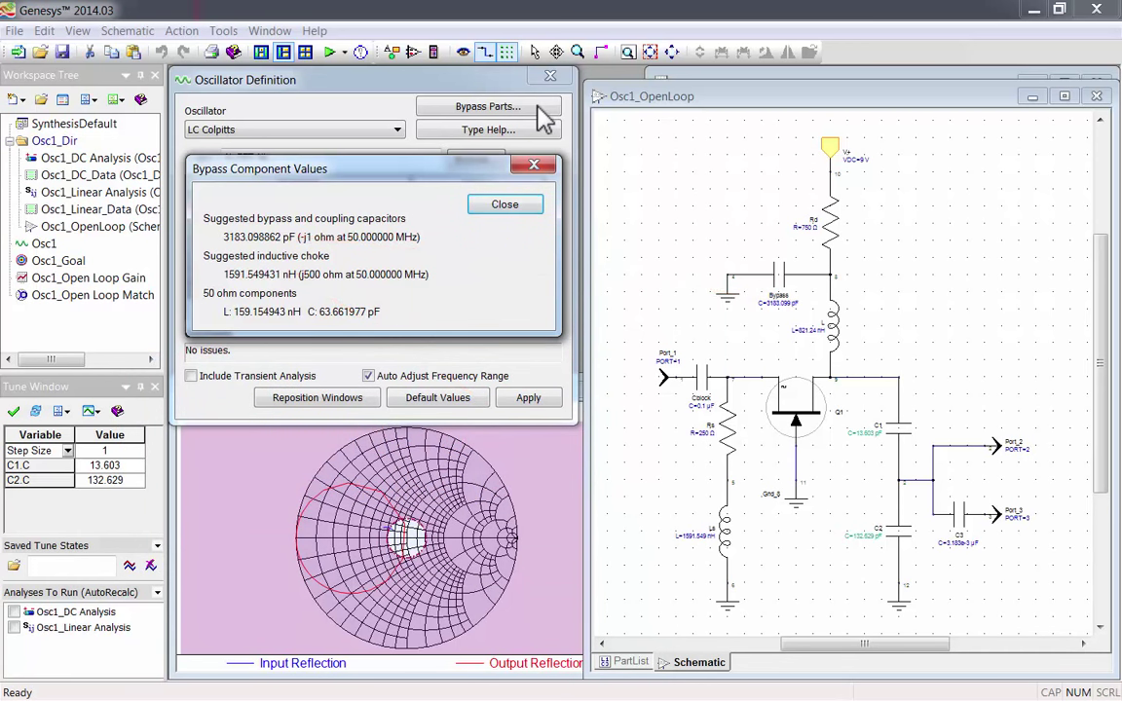
pyautogui.click(504, 205)
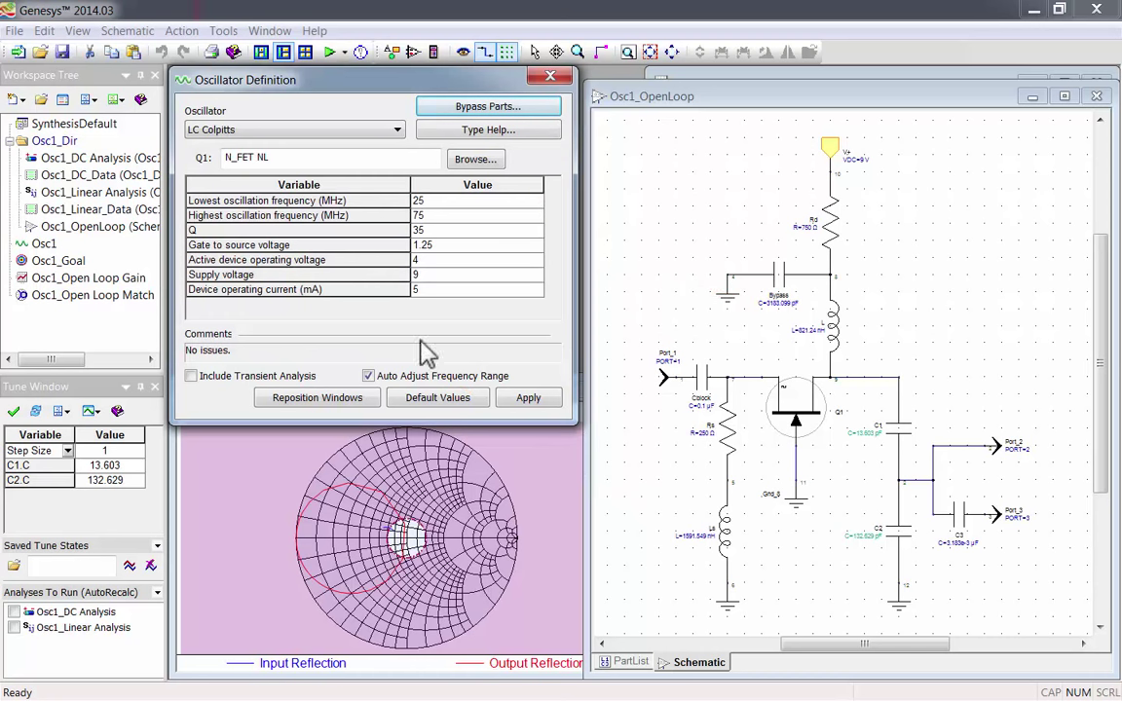
pyautogui.click(316, 397)
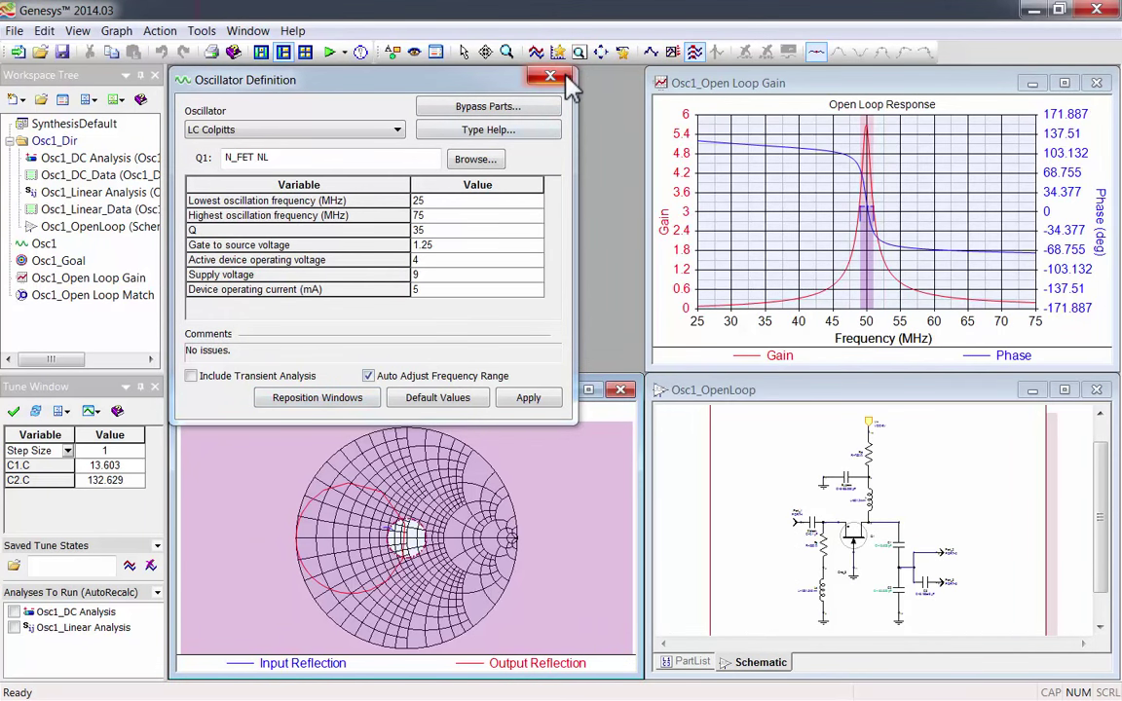
# Close the definition and maximize the Open Loop Match Smith chart in the workspace
pyautogui.click(549, 78)
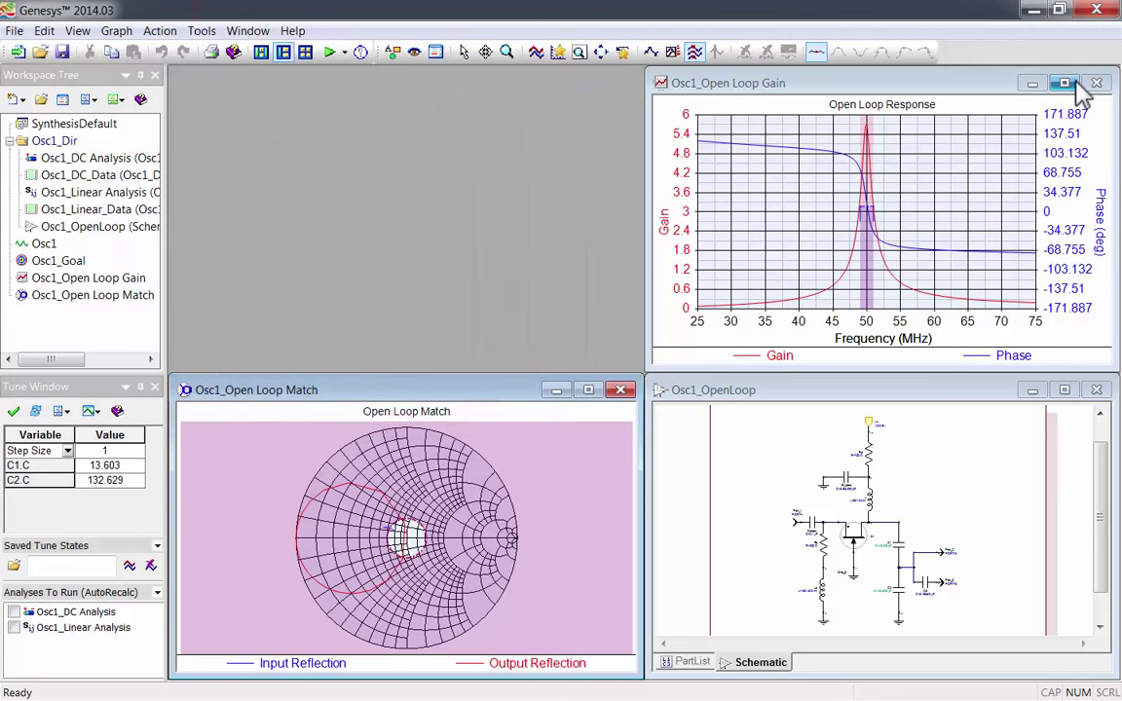
pyautogui.click(1064, 82)
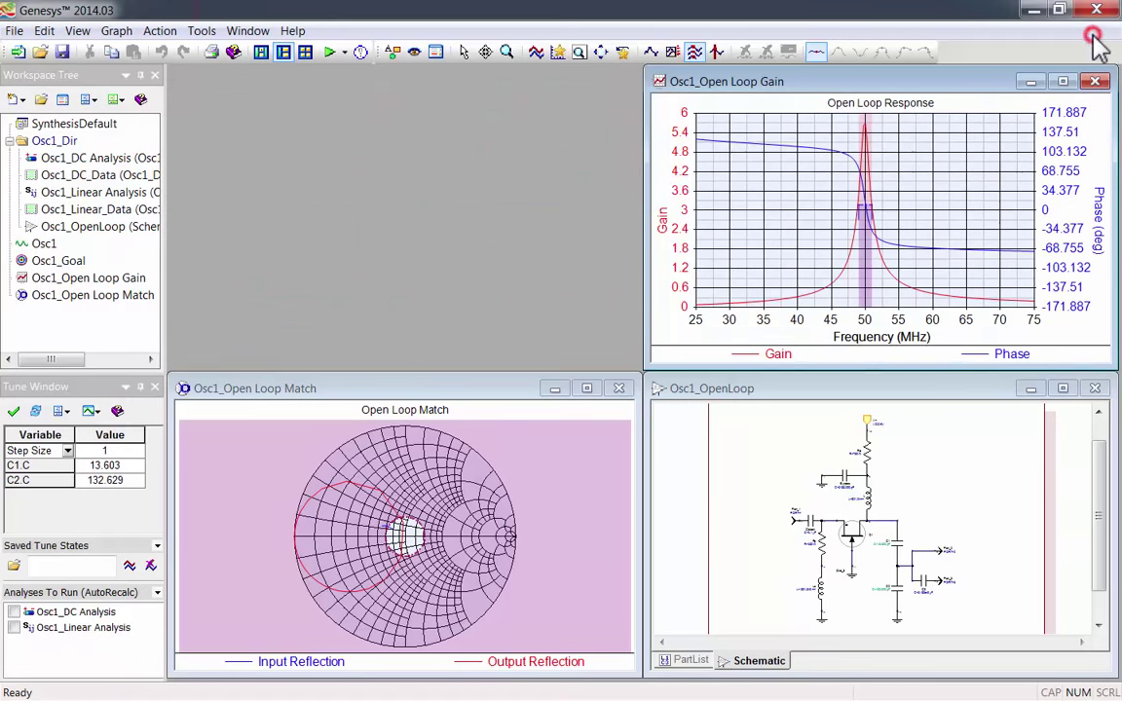
pyautogui.moveTo(643, 358)
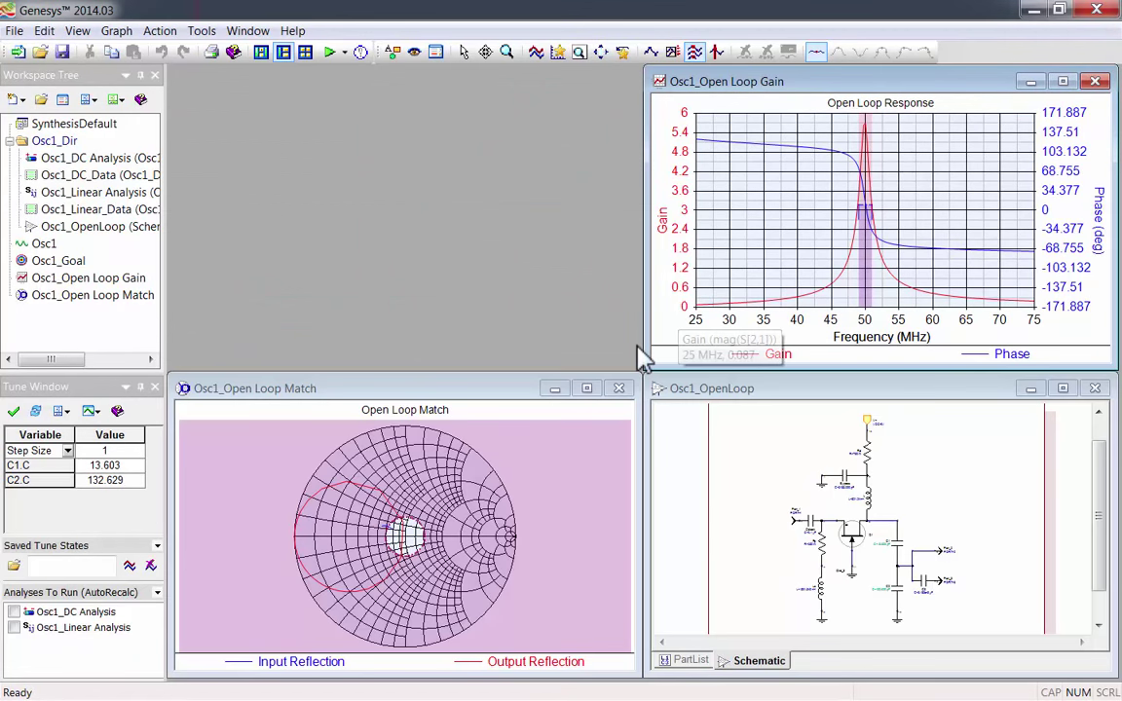
pyautogui.doubleClick(253, 388)
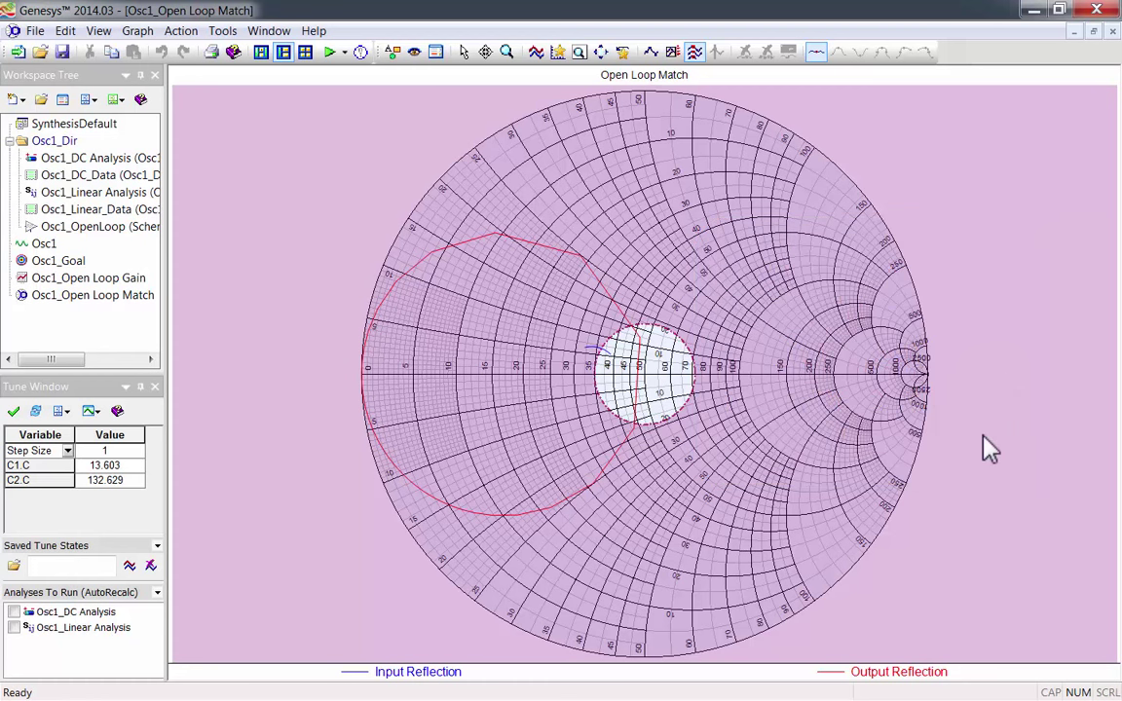
pyautogui.moveTo(1094, 31)
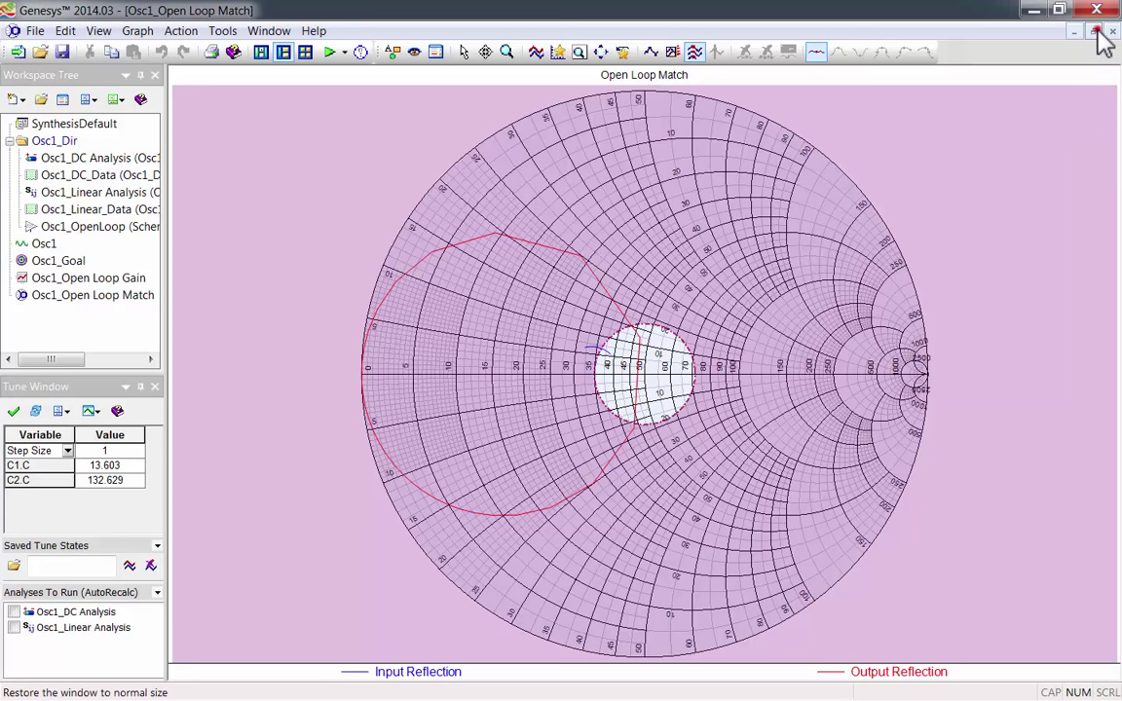
# Enable Include Transient Analysis and regenerate Osc1 to get a time-domain output plot
pyautogui.click(1094, 31)
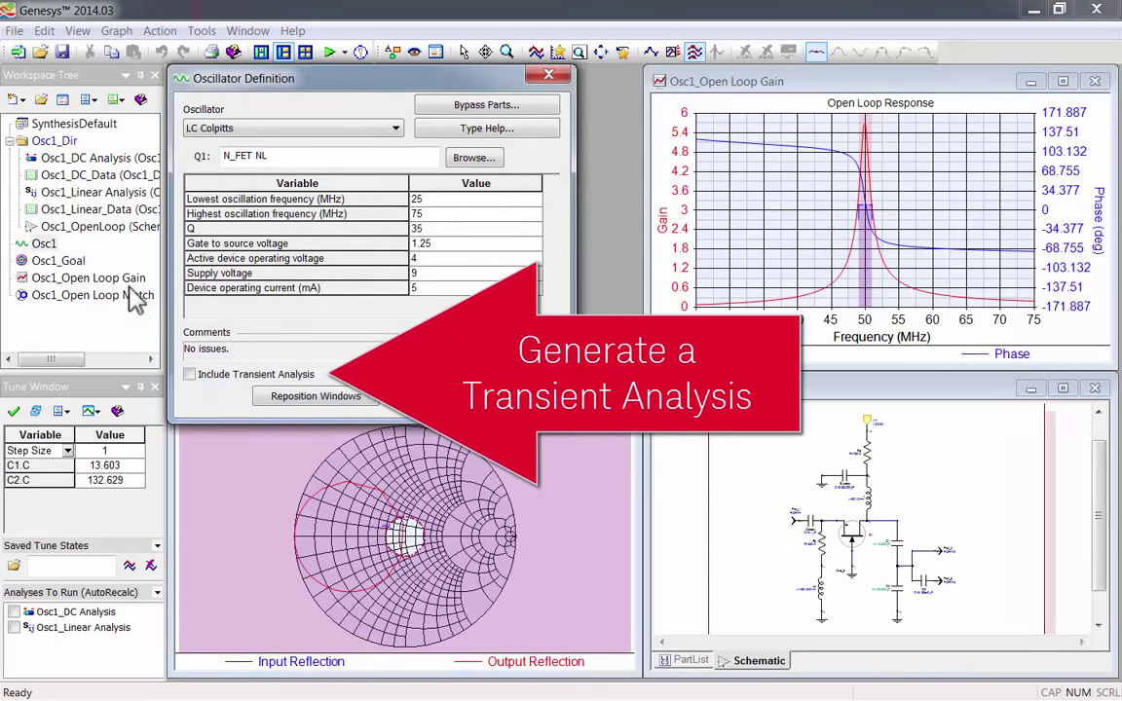
pyautogui.click(191, 374)
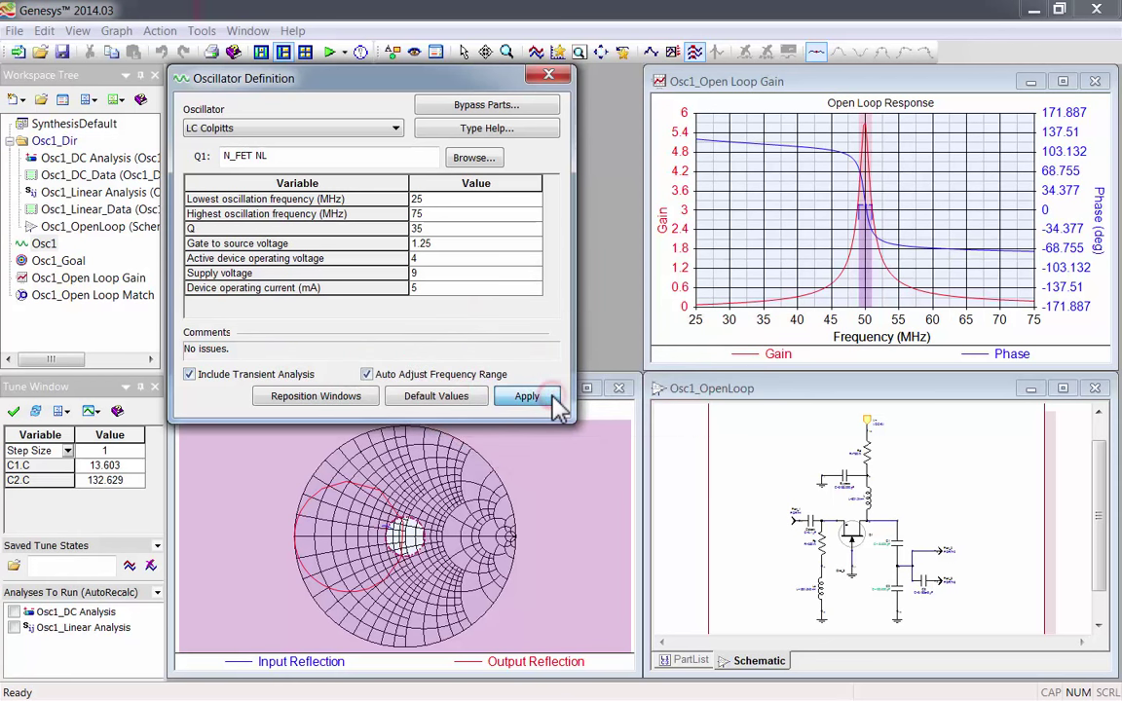
pyautogui.click(526, 397)
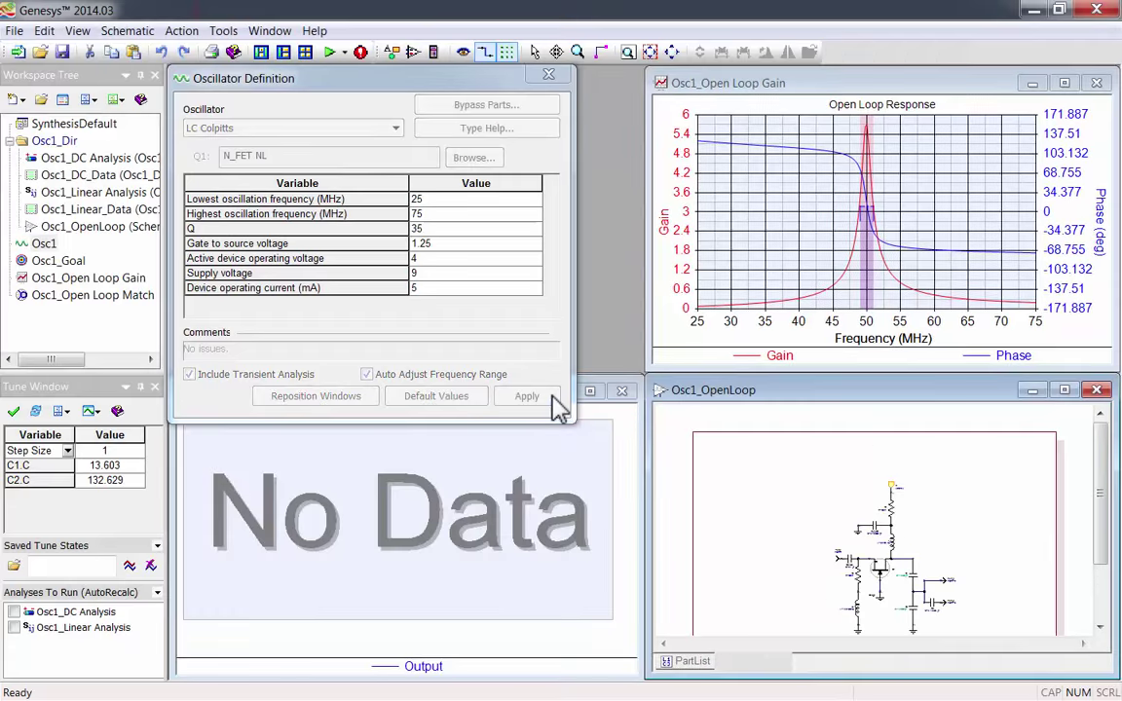
pyautogui.click(526, 395)
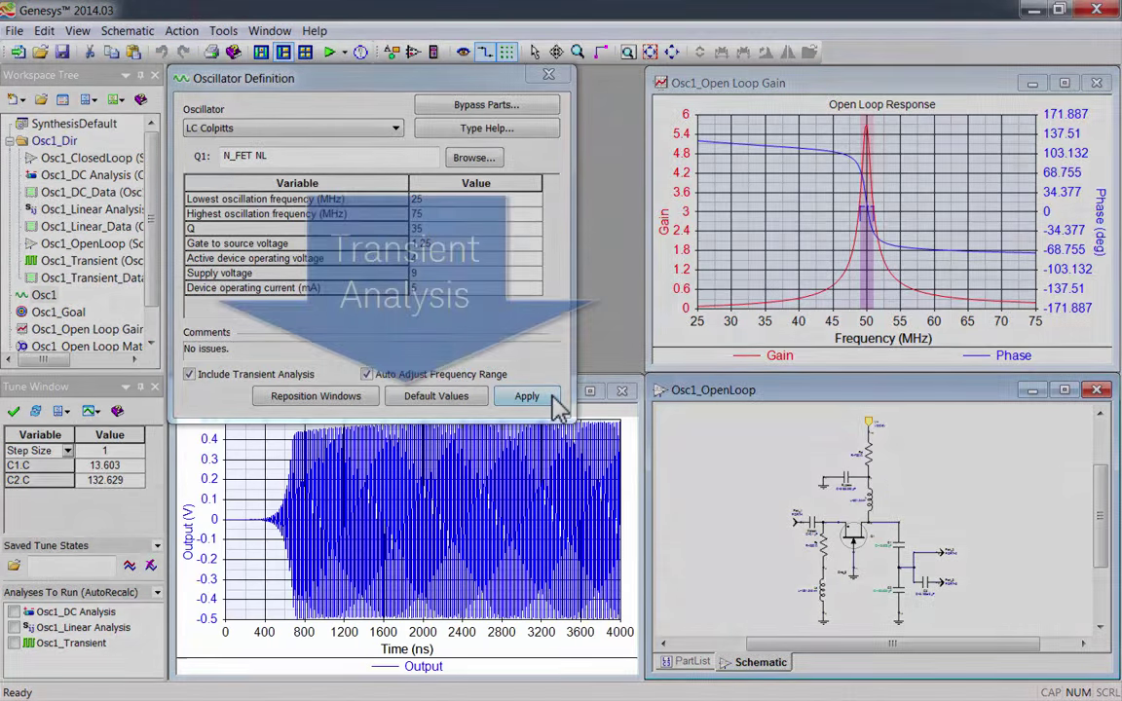
pyautogui.click(525, 396)
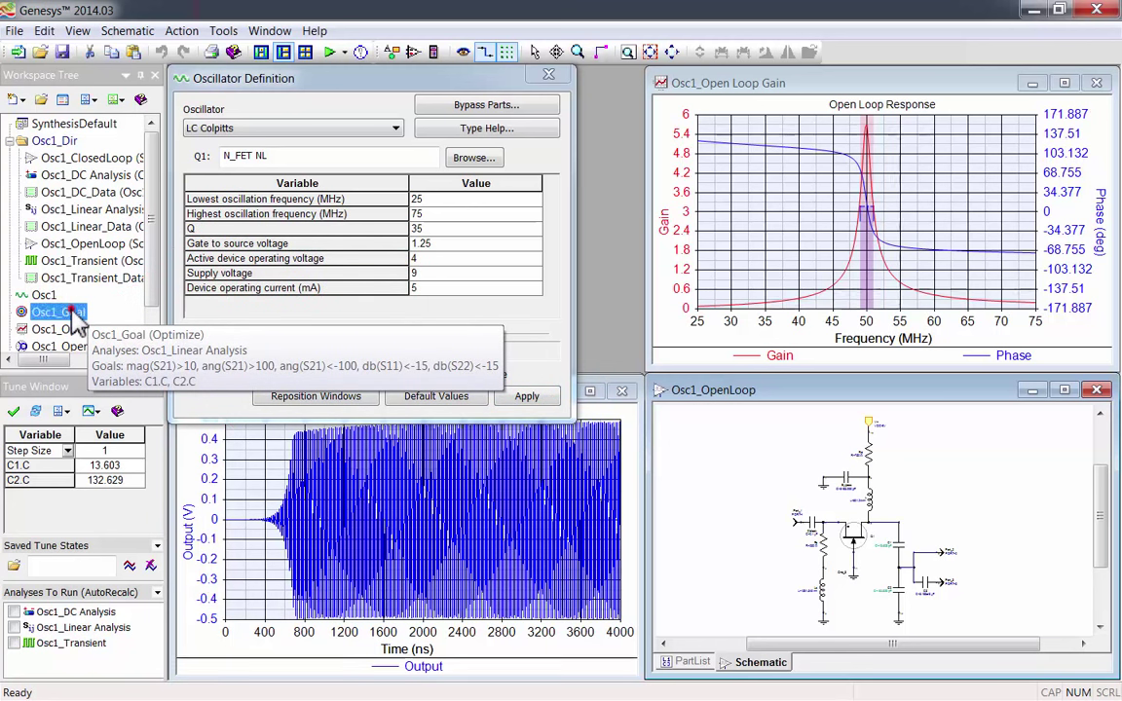
# View Osc1_Goal's optimization goals on S21, S11 and S22
pyautogui.doubleClick(58, 312)
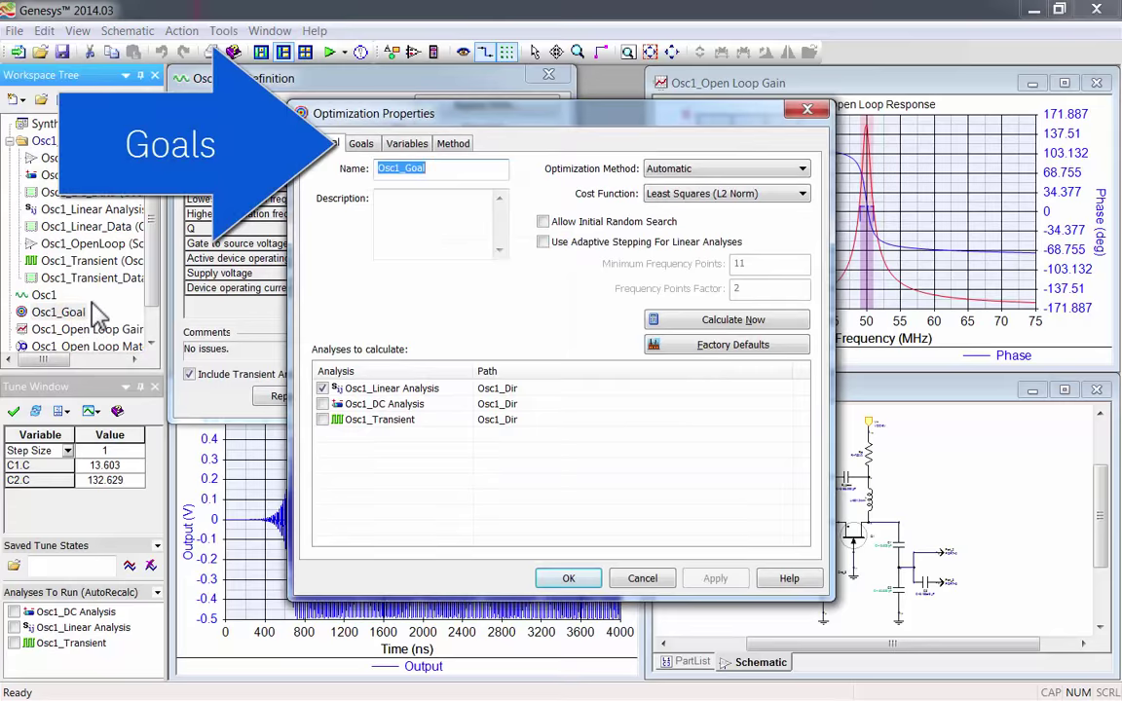
pyautogui.click(363, 144)
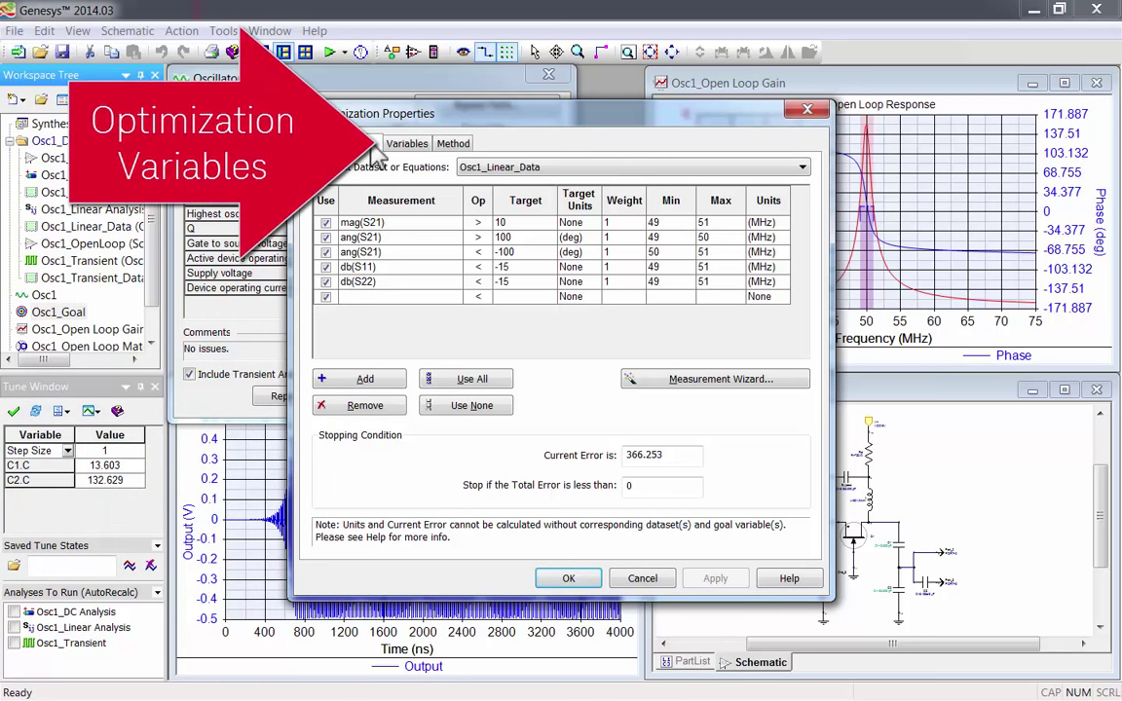
# Review variables C1.C (1–28 pF) and C2.C (13–266 pF), then return to General settings
pyautogui.click(407, 144)
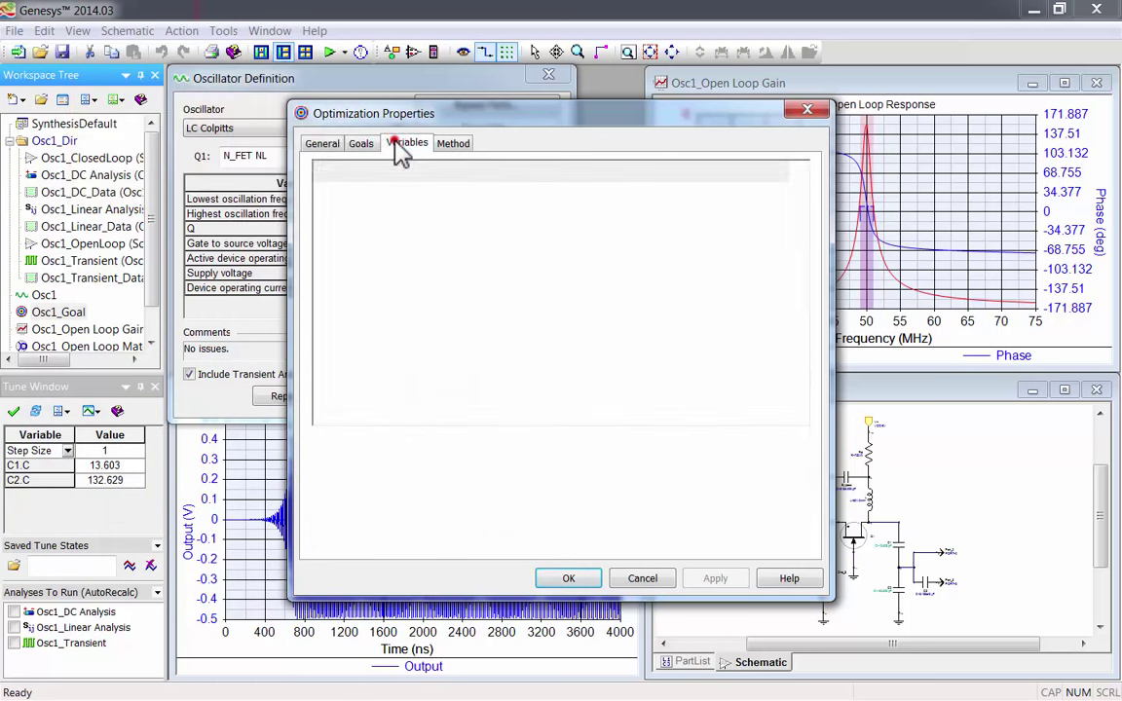
pyautogui.click(409, 144)
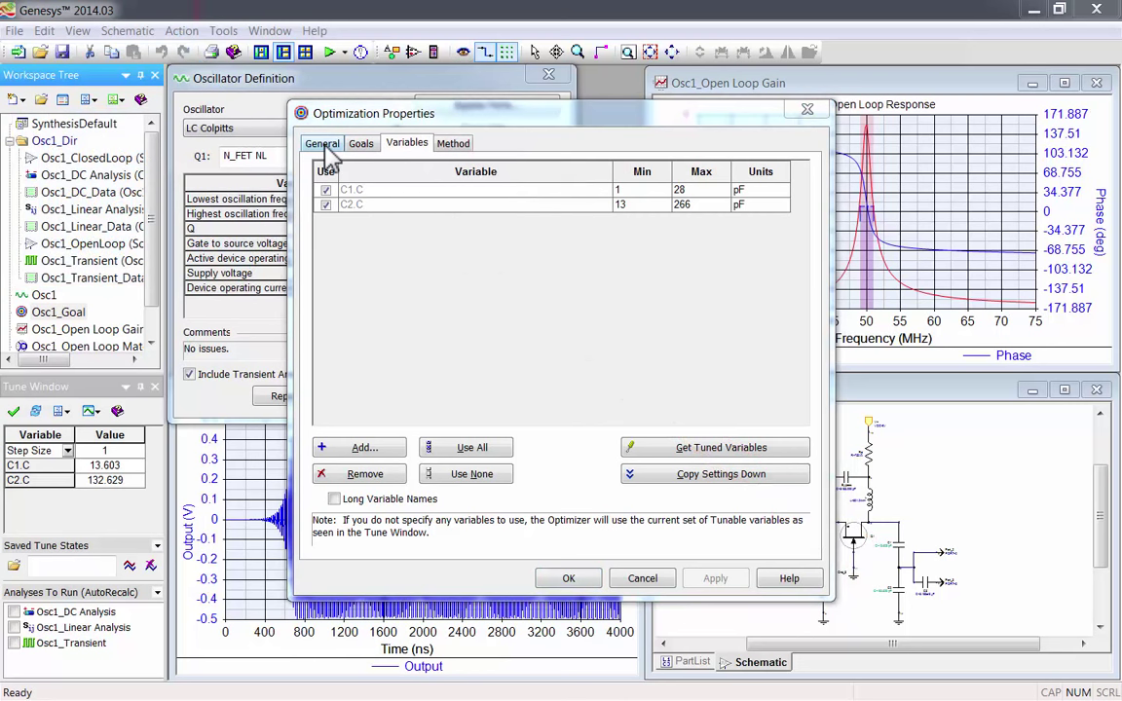
pyautogui.click(321, 144)
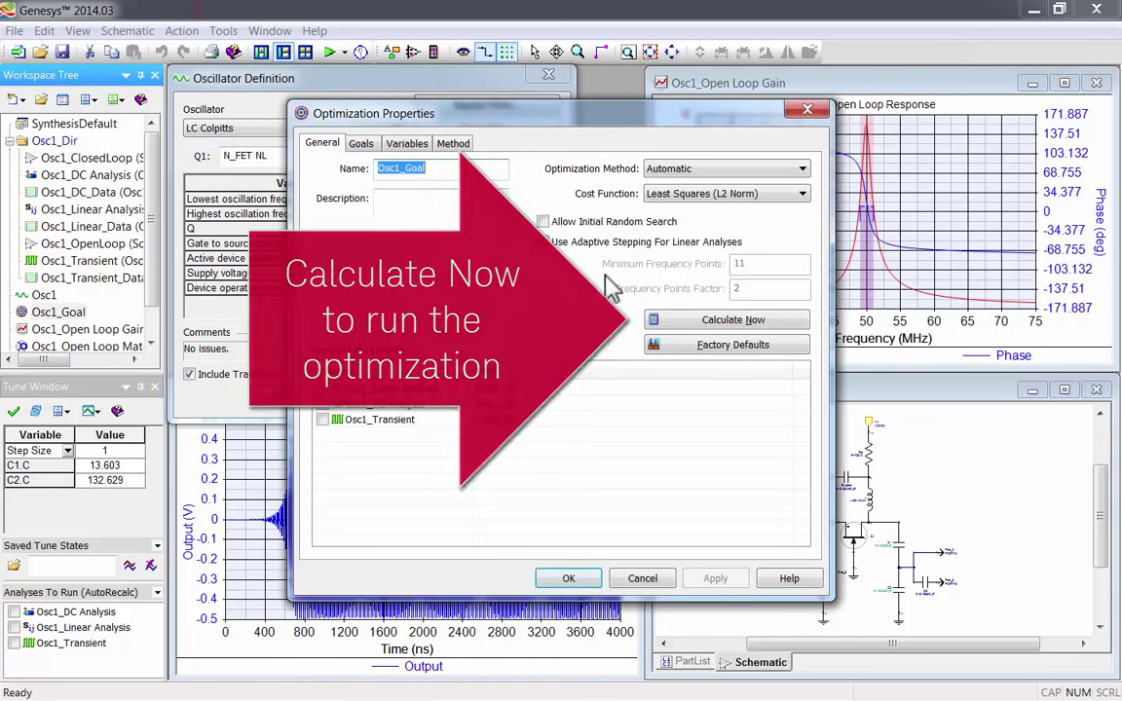
# Calculate the Osc1_Goal optimization, then stop it at error 297.27 with C1.C 12.962 and C2.C 266.008
pyautogui.click(732, 319)
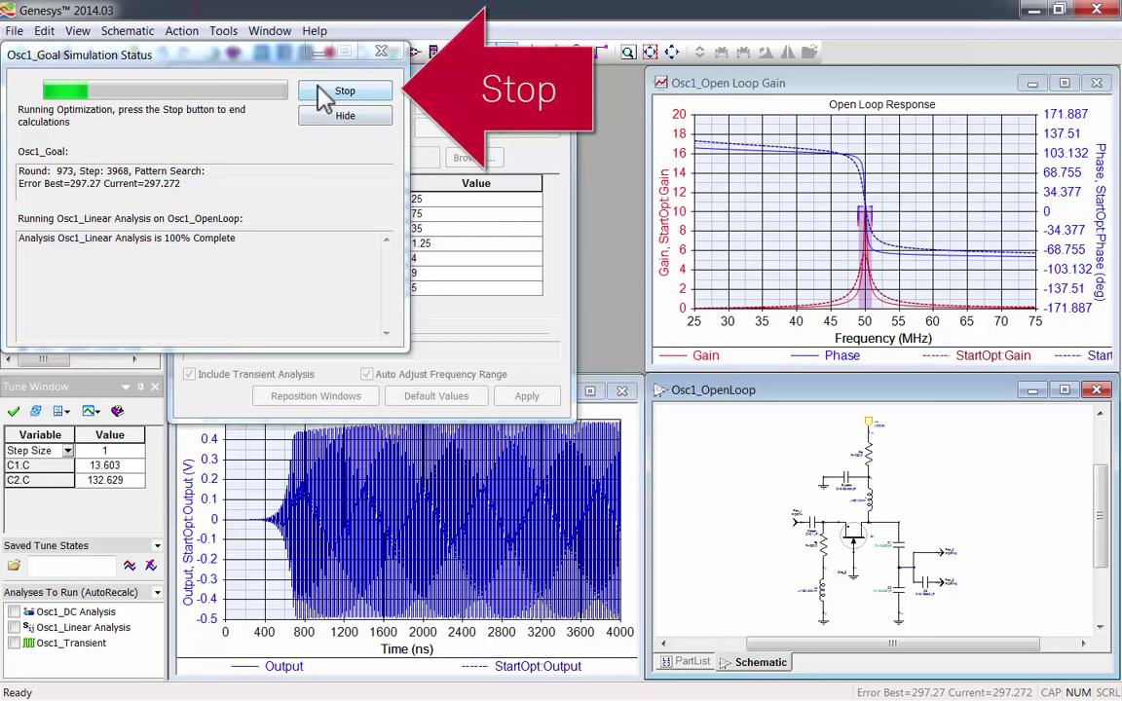
pyautogui.click(344, 91)
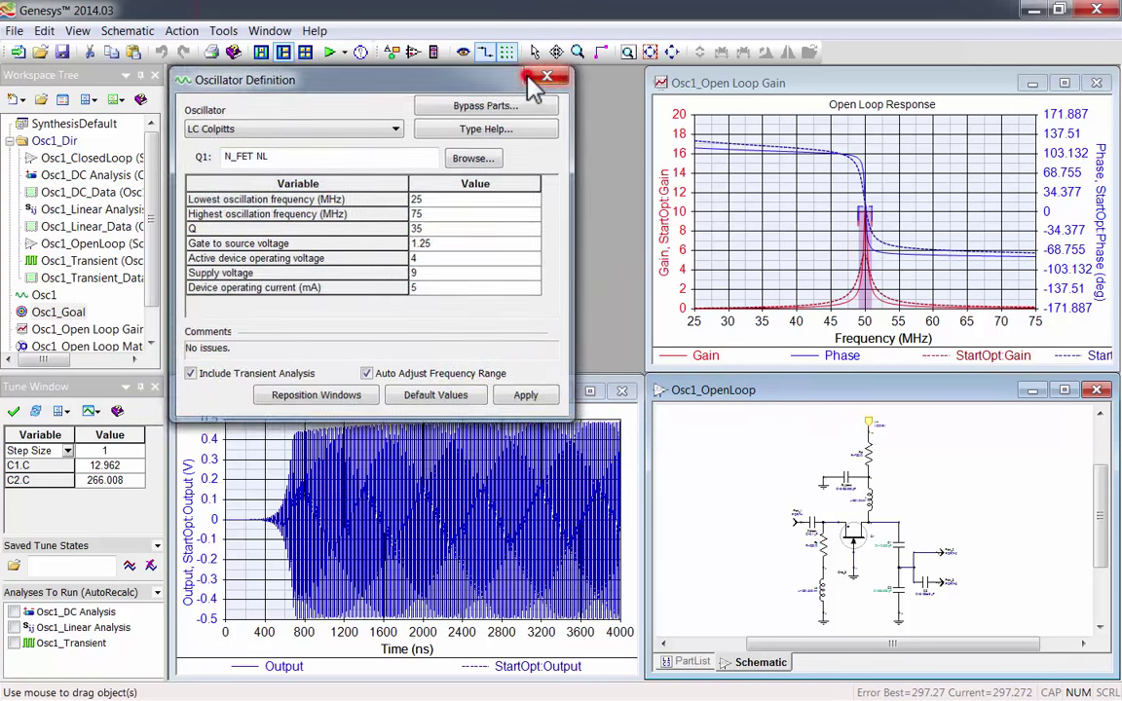
# Clear the saved tune checkpoints and rerun the Osc1 transient analysis with the optimized capacitors
pyautogui.click(547, 78)
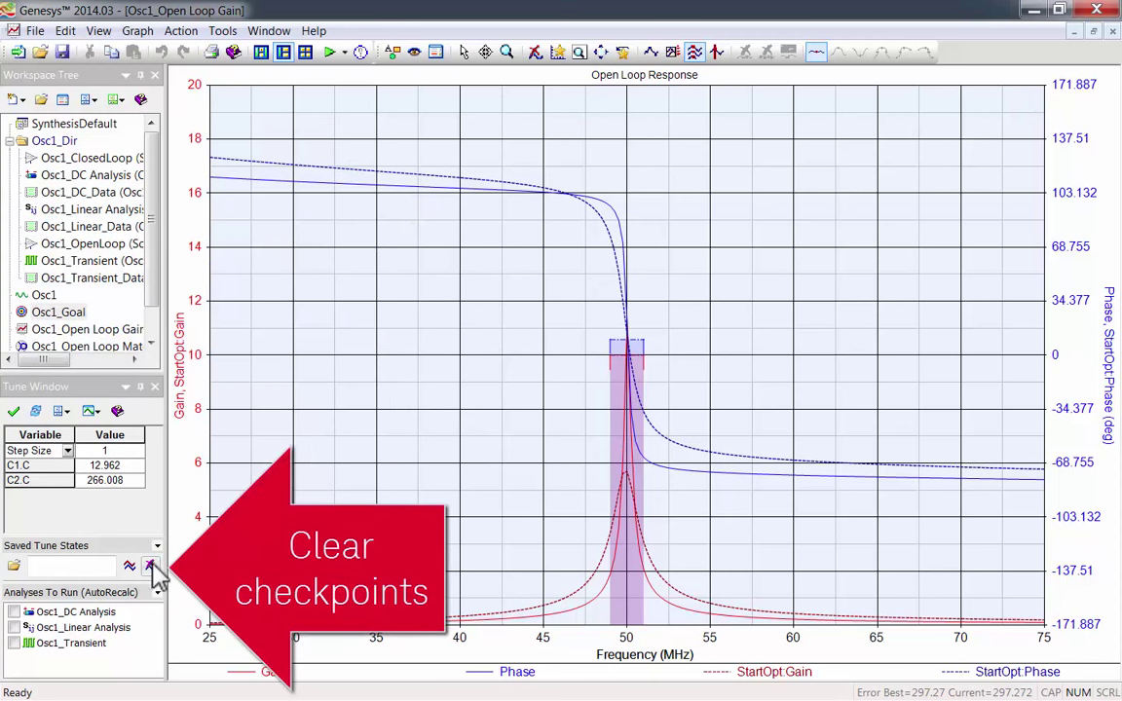
pyautogui.click(151, 564)
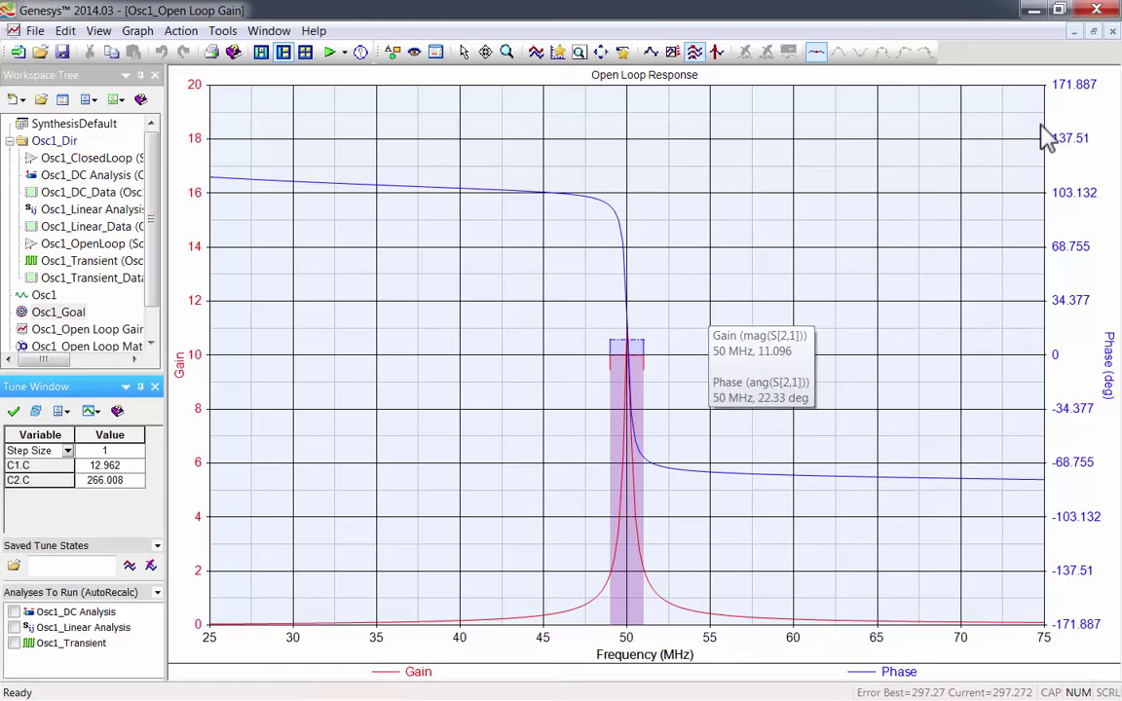
pyautogui.moveTo(1094, 46)
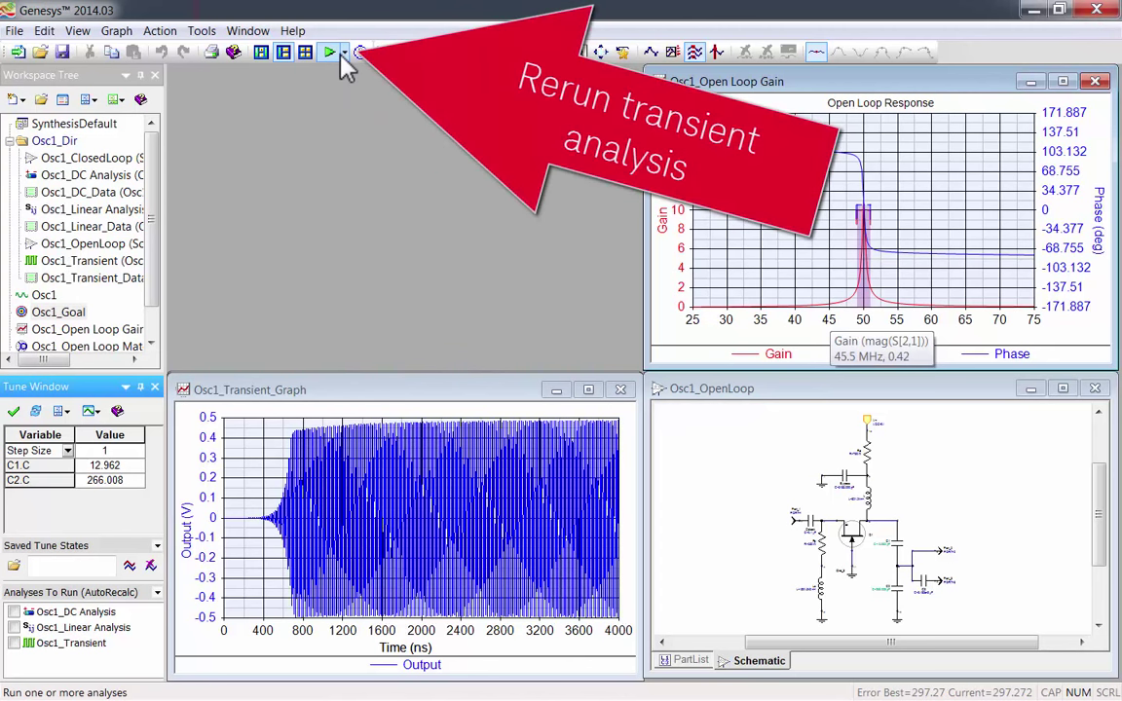
pyautogui.click(331, 53)
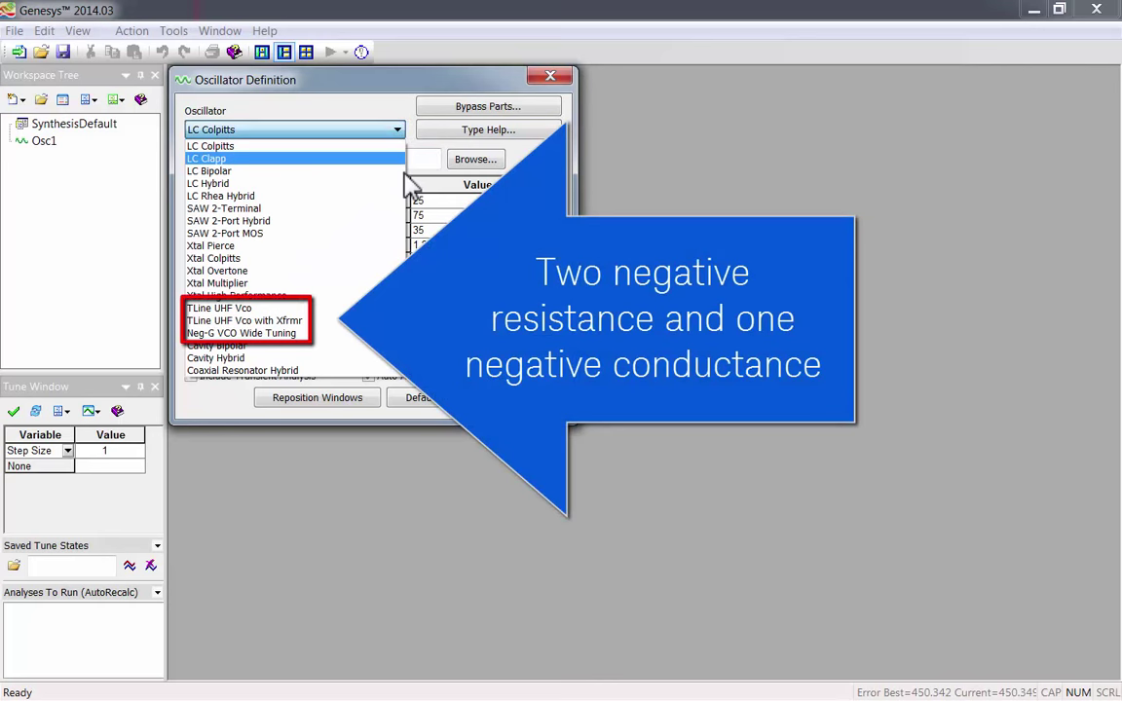
# Choose the TLine UHF Vco oscillator type and apply it to synthesize Osc1 from 400 to 600 MHz
pyautogui.click(218, 307)
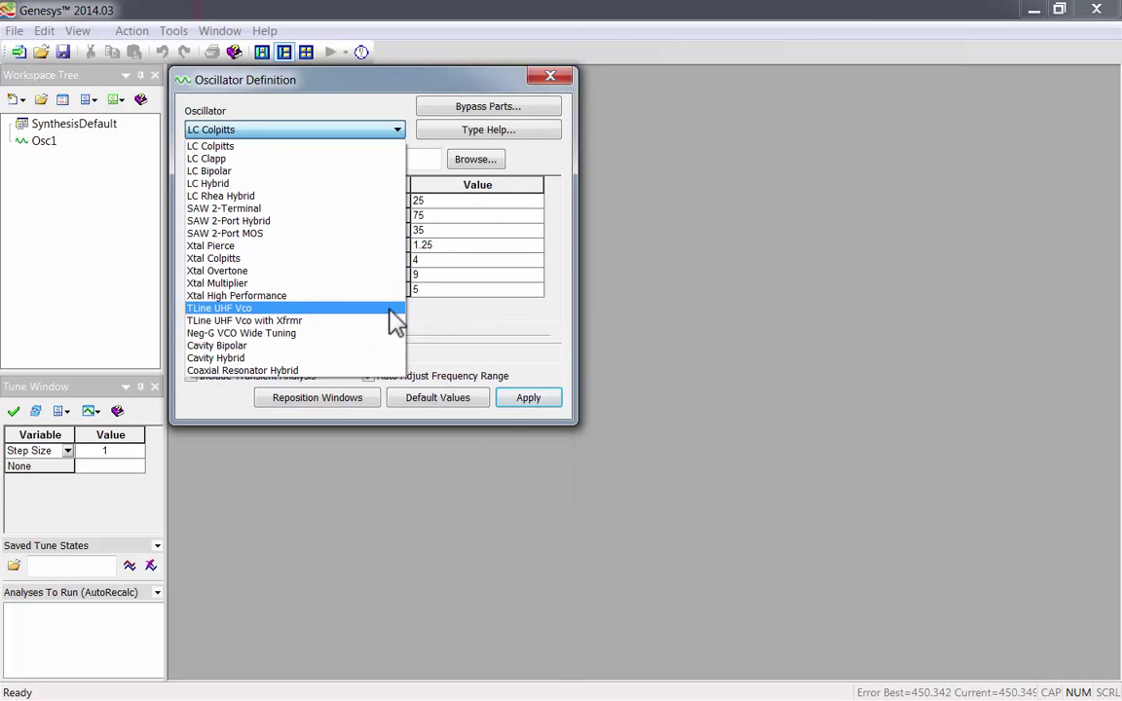
pyautogui.click(218, 307)
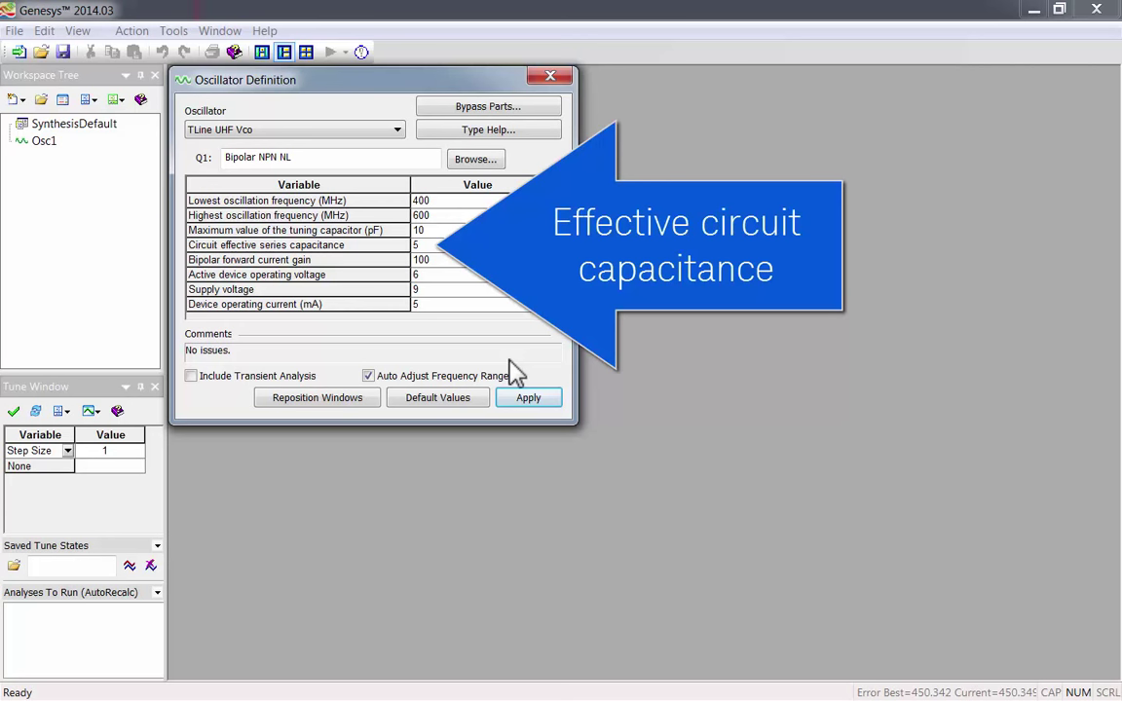
pyautogui.click(528, 397)
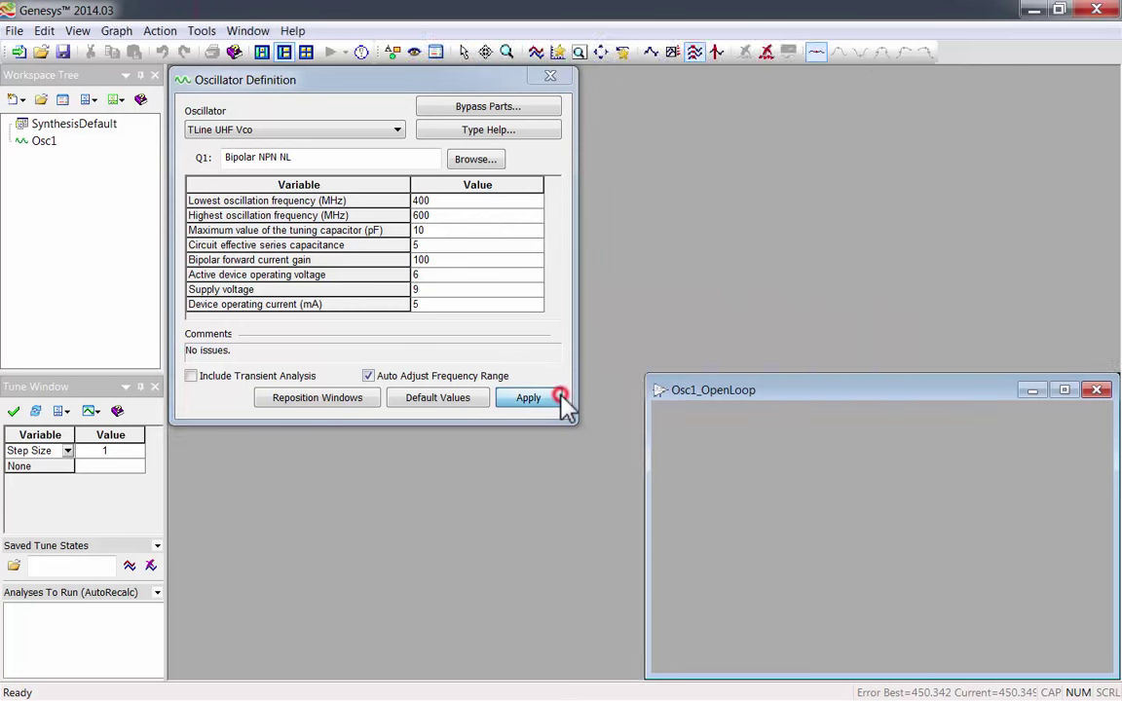
pyautogui.click(528, 397)
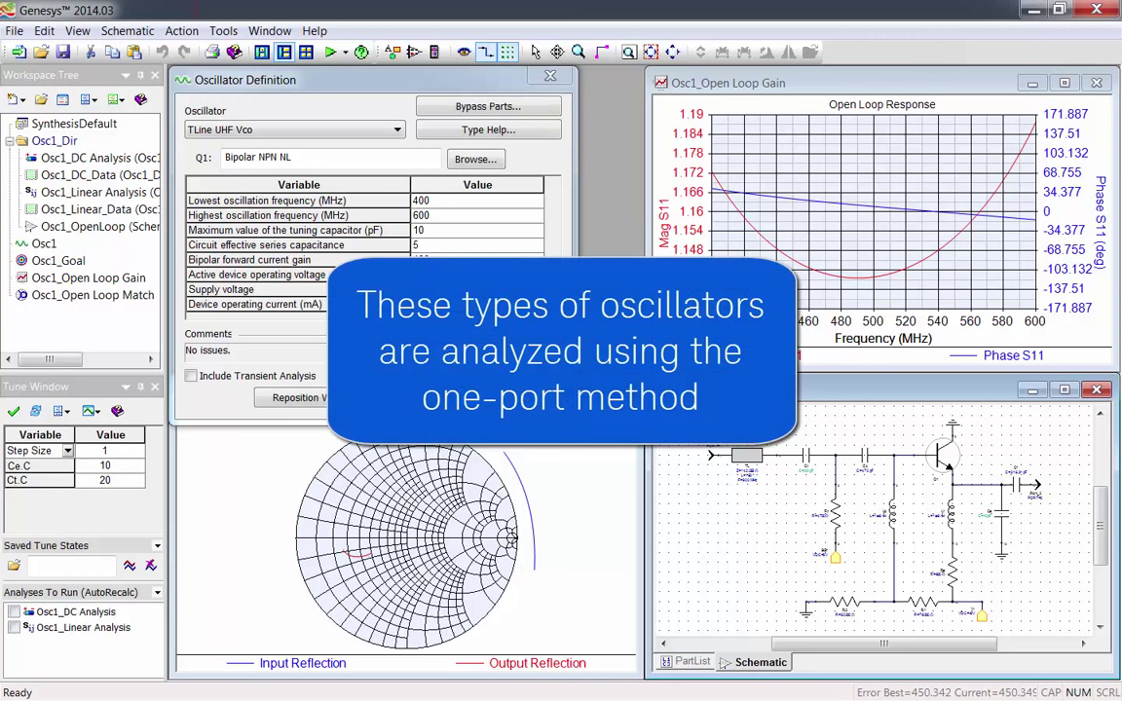